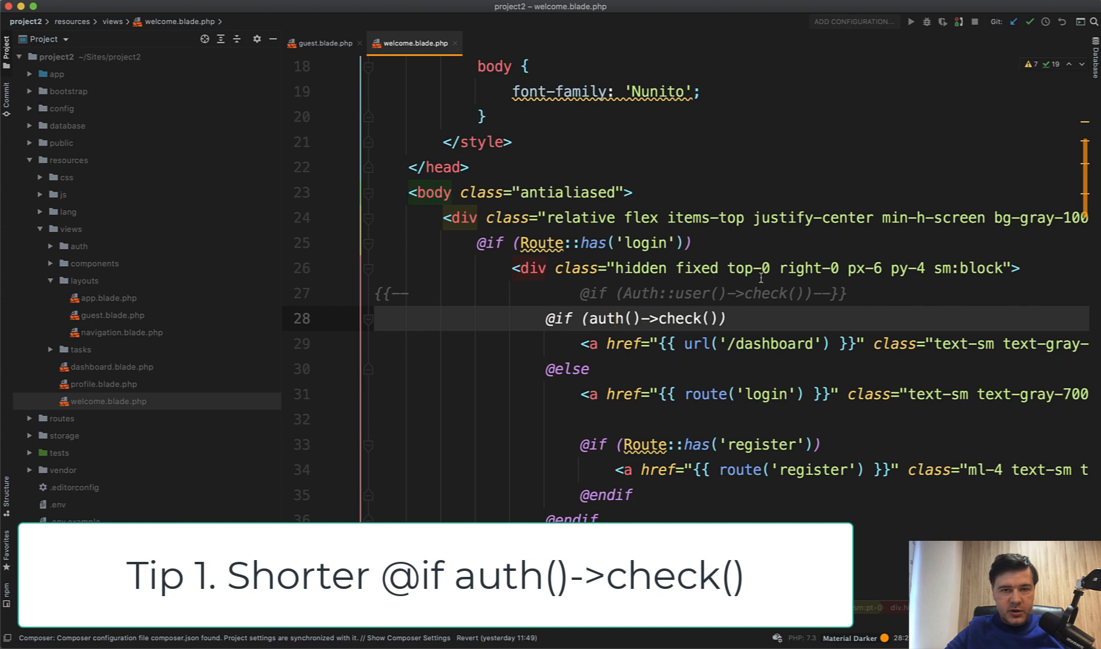
mouse_move(510, 312)
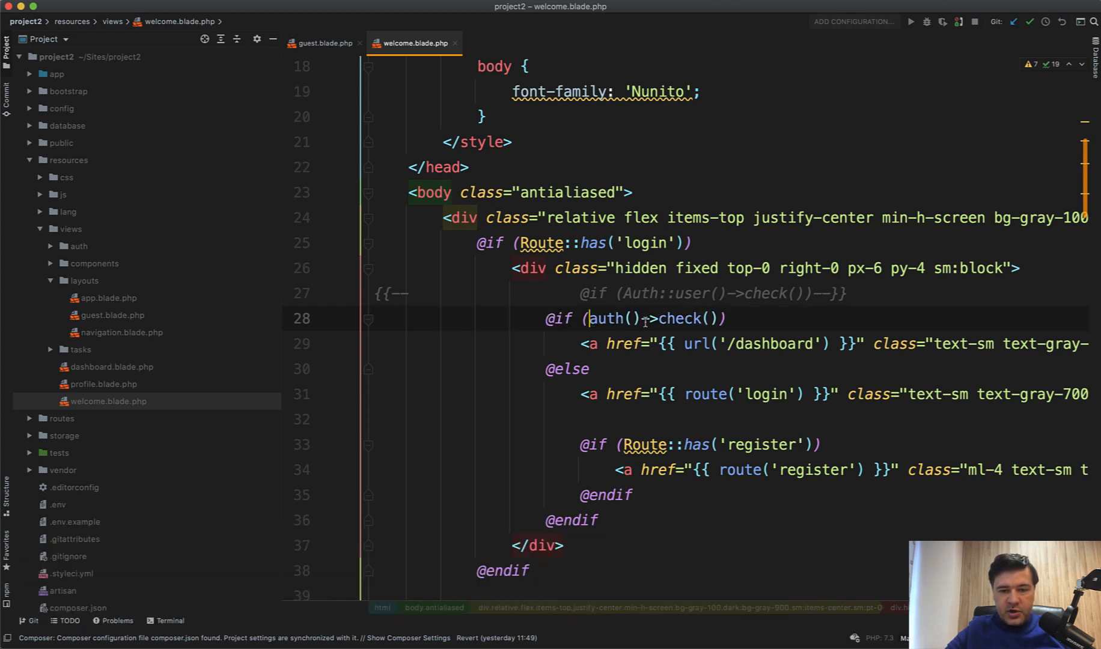
click(857, 293)
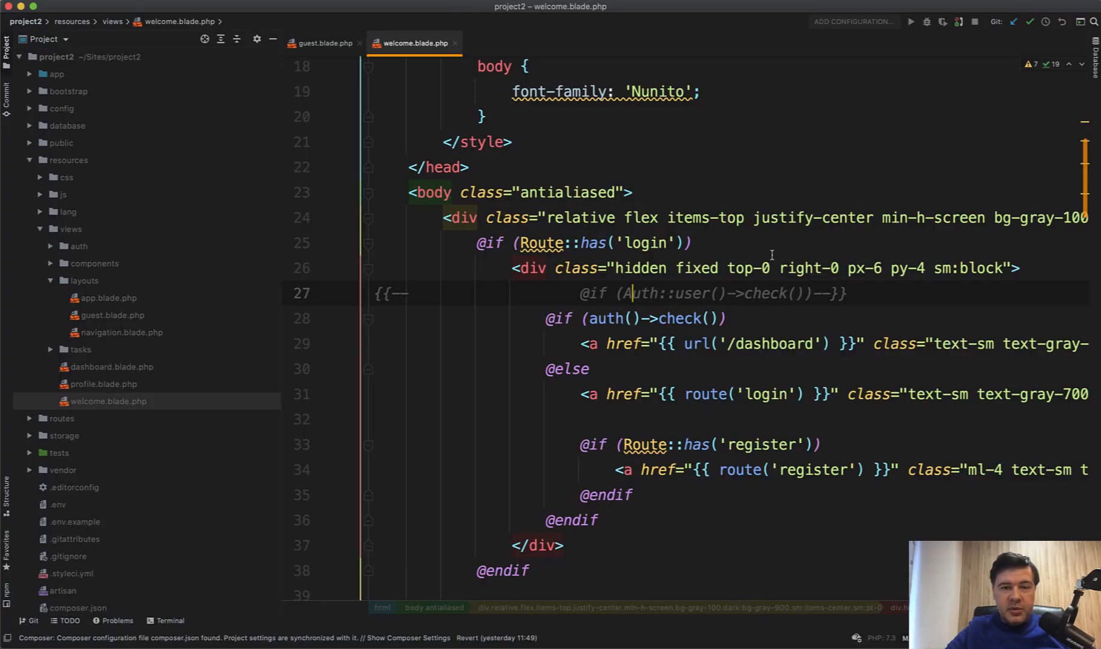
mouse_move(556, 319)
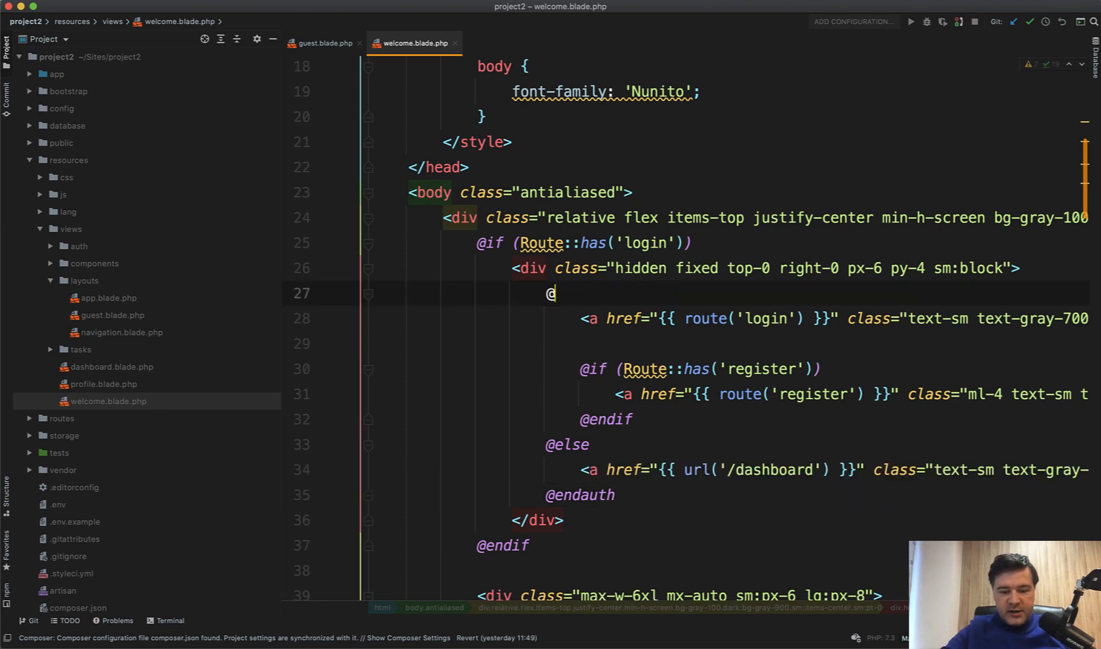
text(guest)
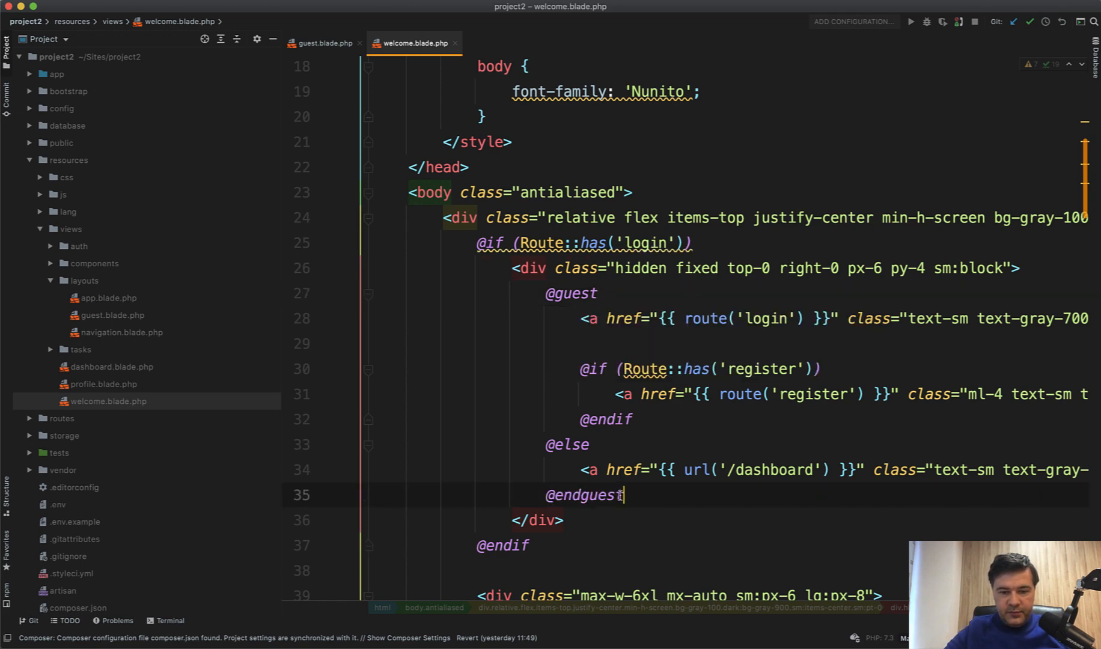
click(590, 443)
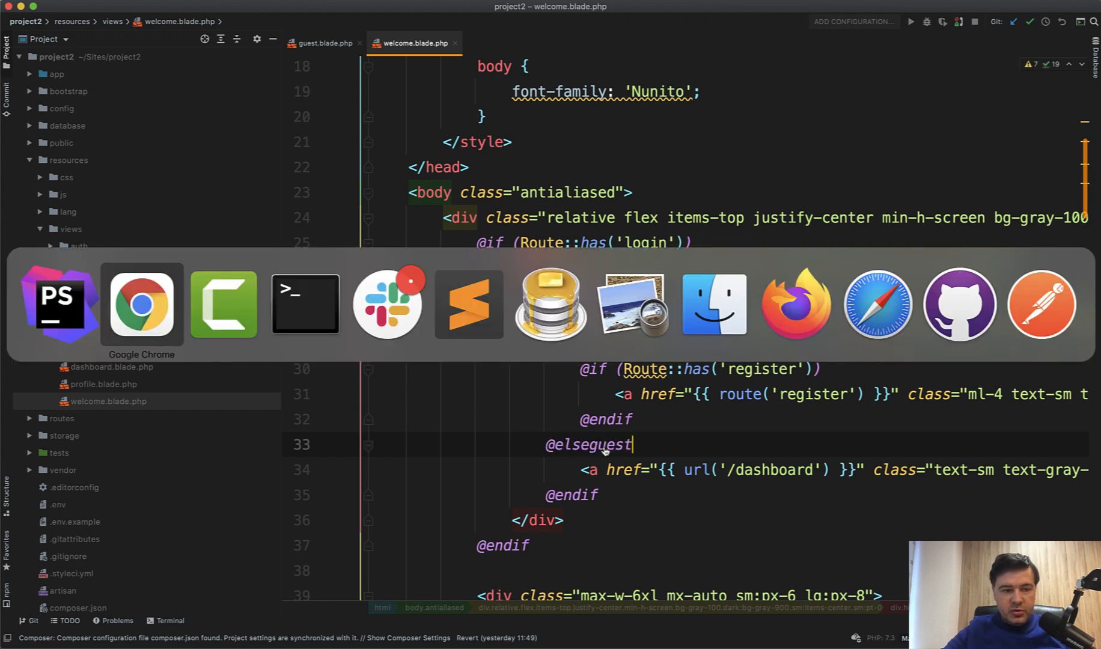
click(141, 303)
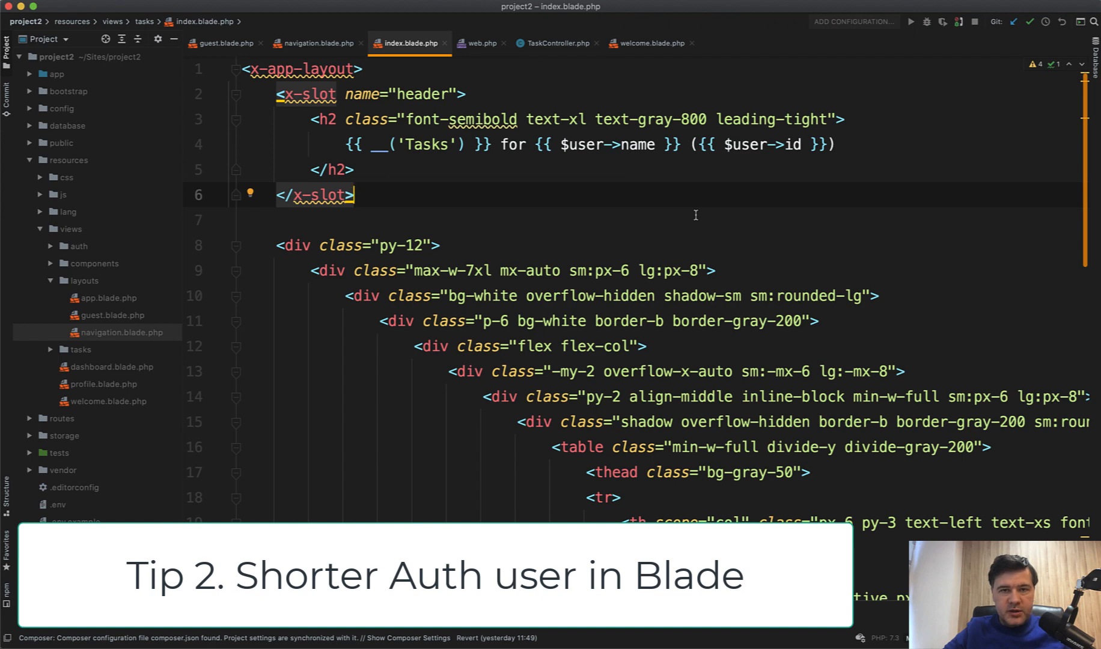
mouse_move(755, 89)
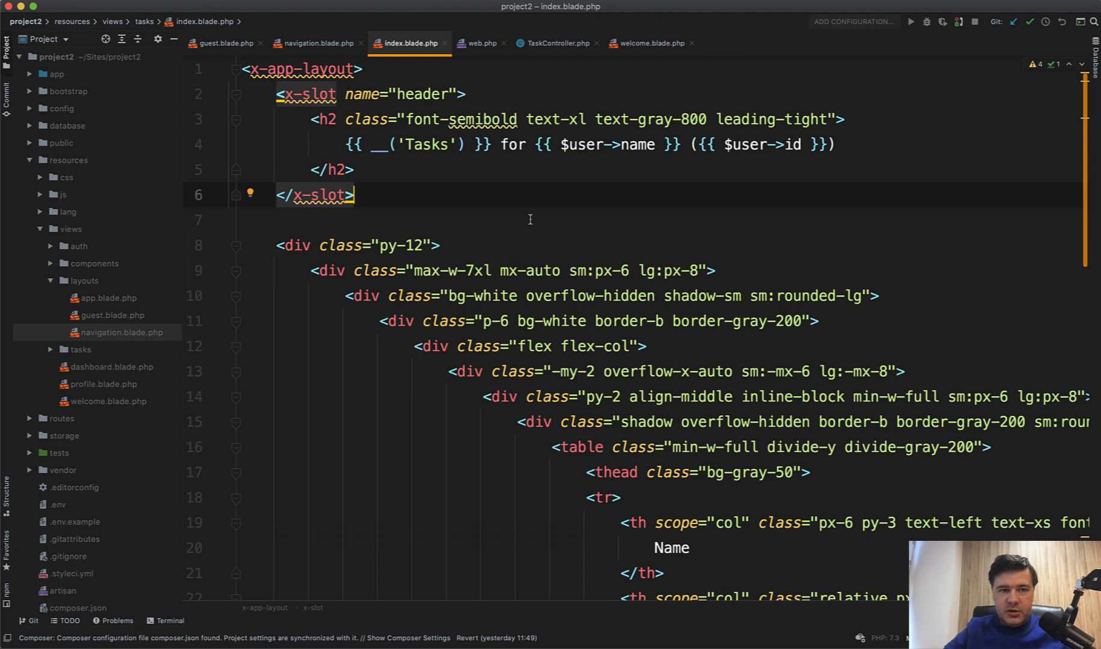
mouse_move(498, 110)
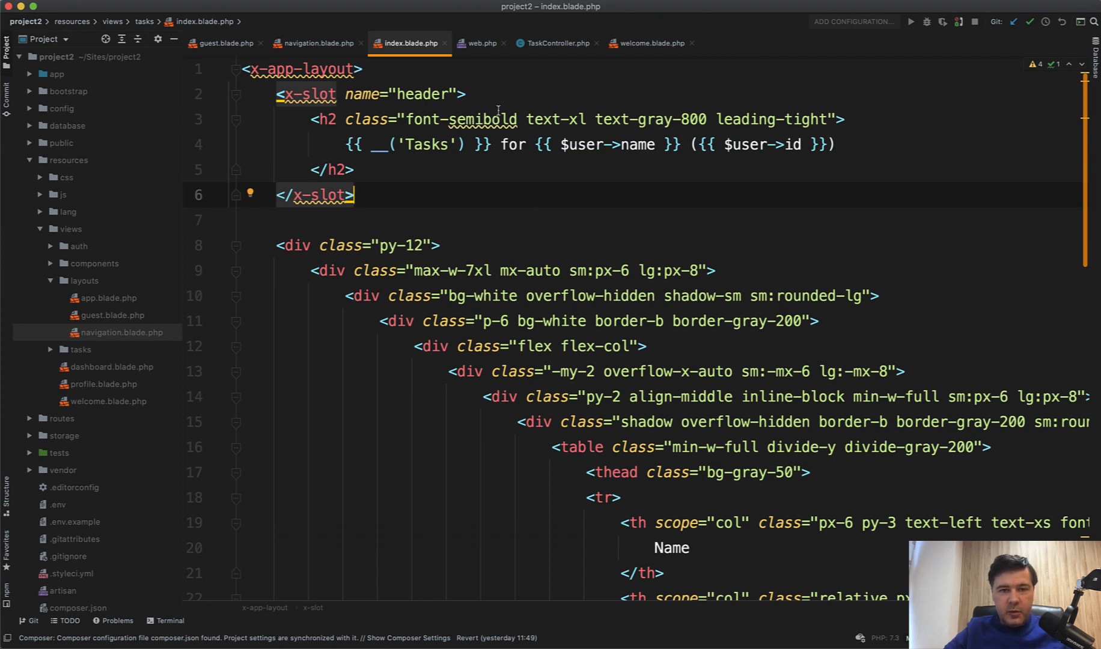
Check $user's origin in TaskController, then replace $user->name with auth()->user()->name in the heading.
click(555, 44)
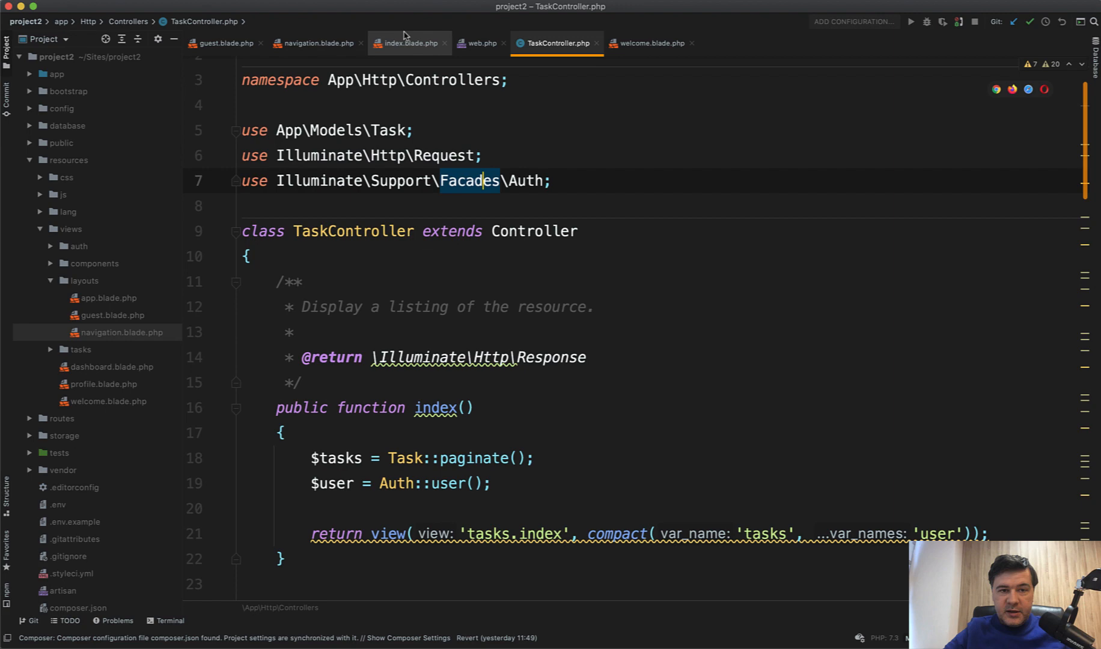
click(408, 44)
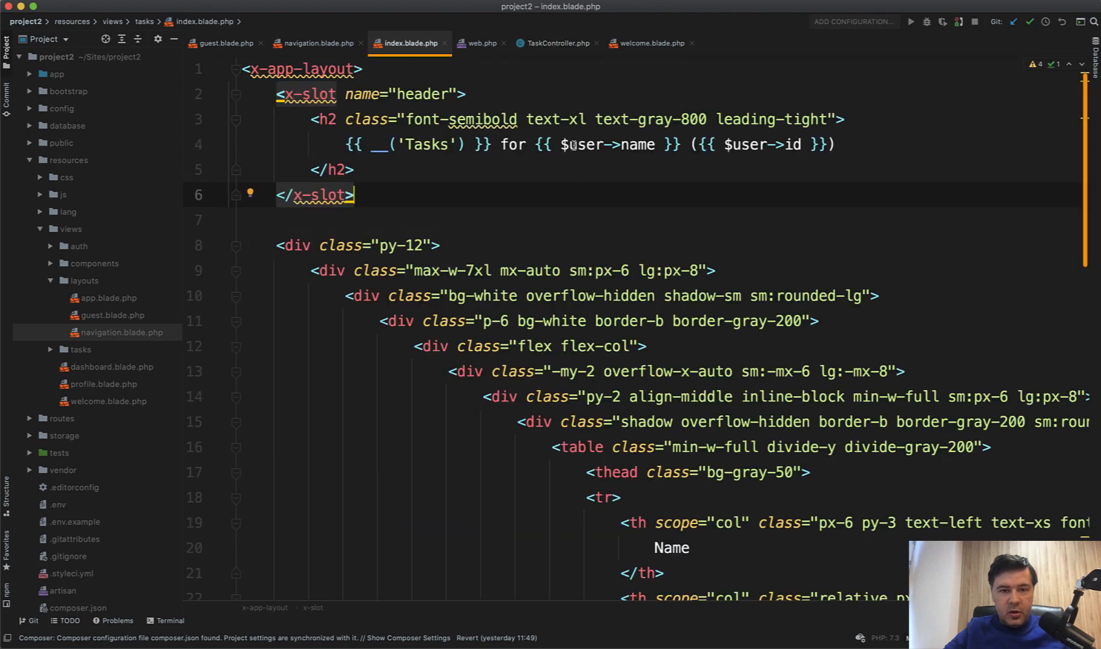
text(auth()->)
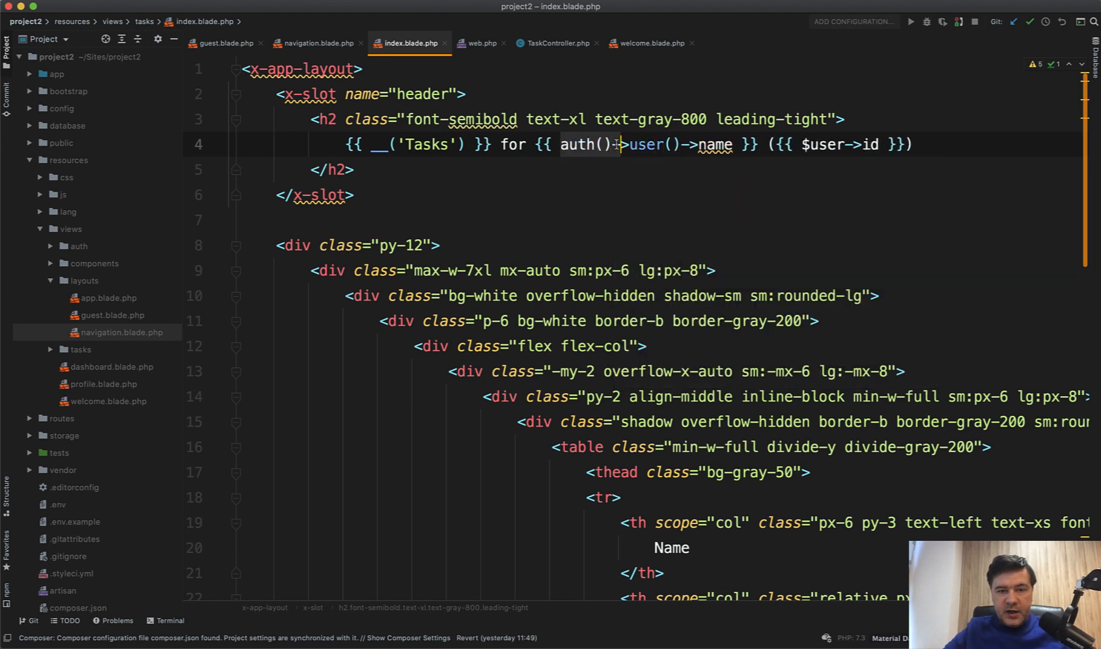
text(Auth::)
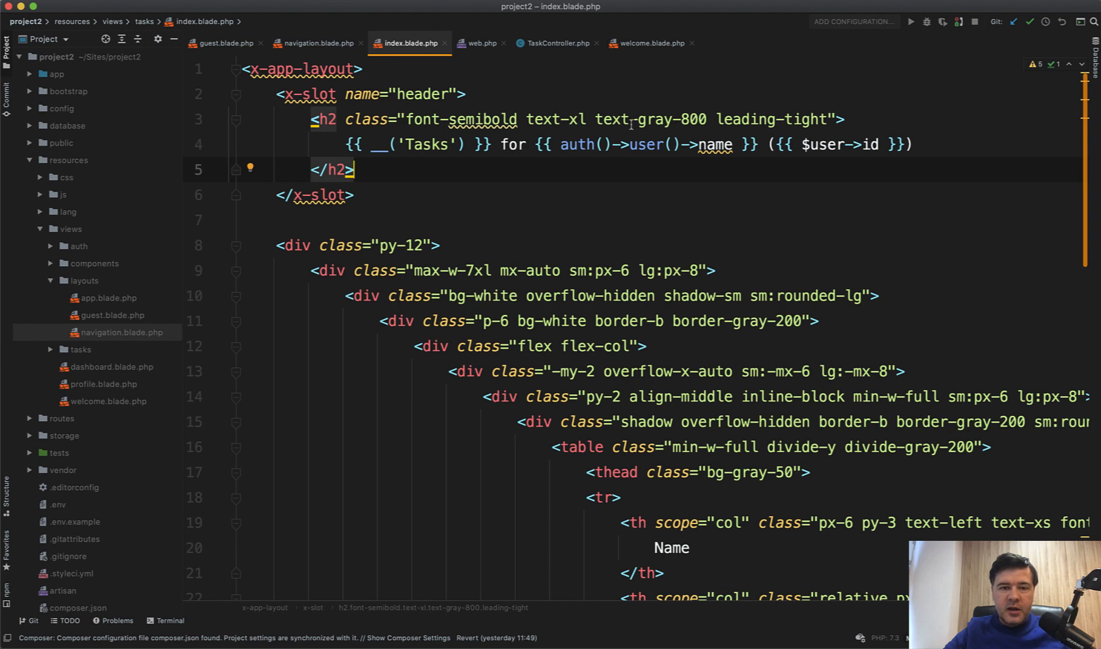
mouse_move(556, 173)
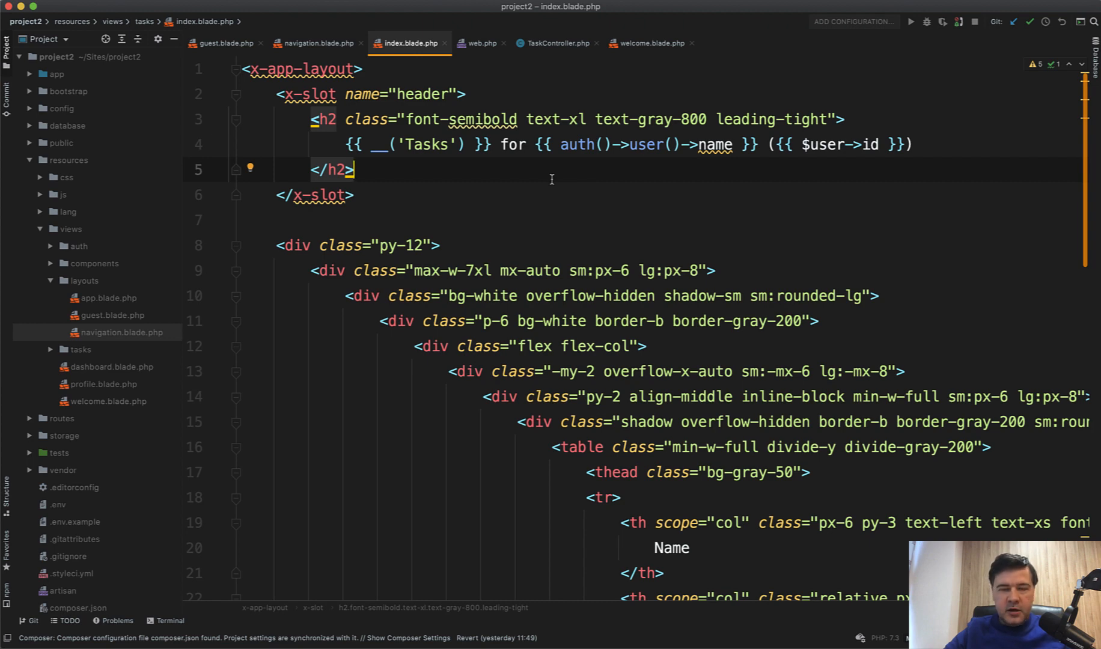
mouse_move(687, 209)
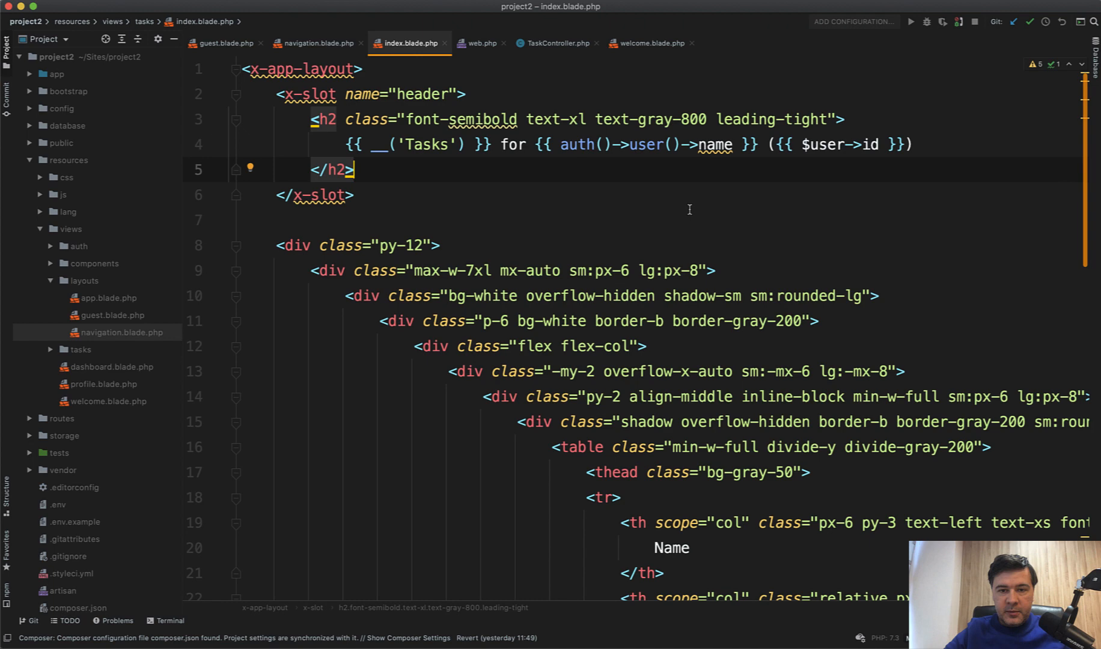
Replace $user->id in the tasks heading with auth()->id().
text(auth()
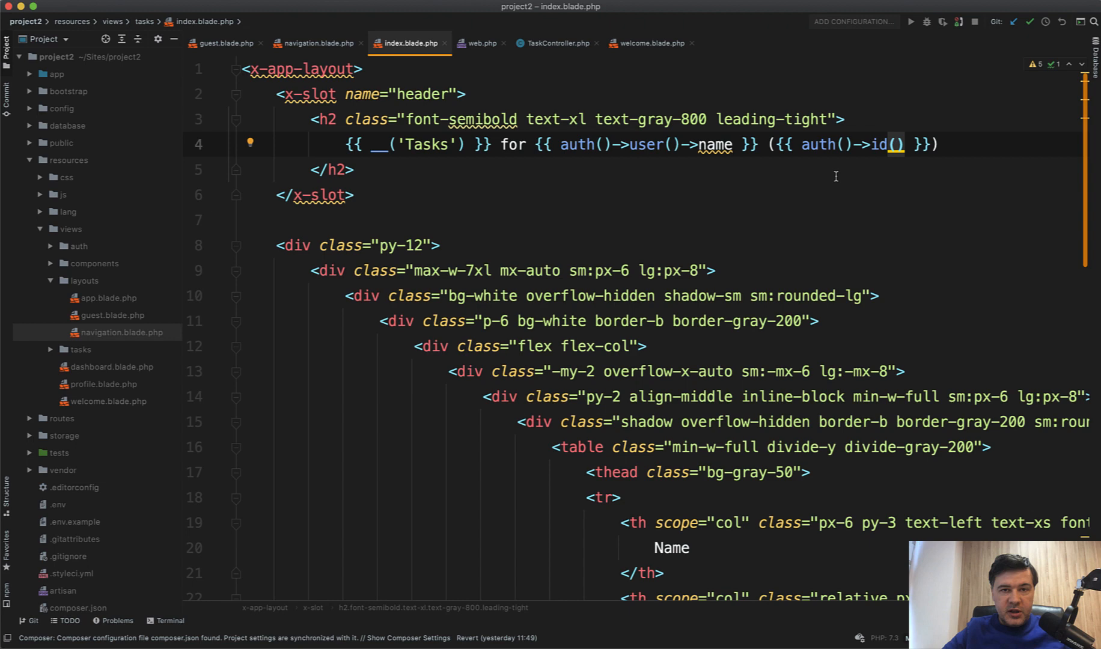
mouse_move(811, 182)
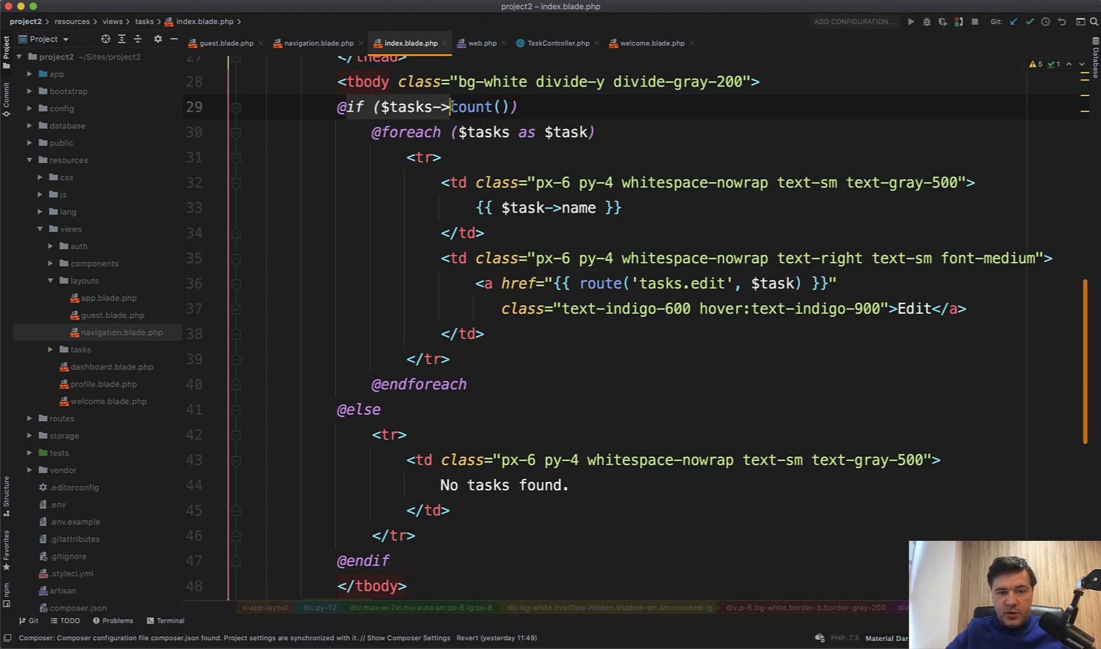
text(isEmpty)
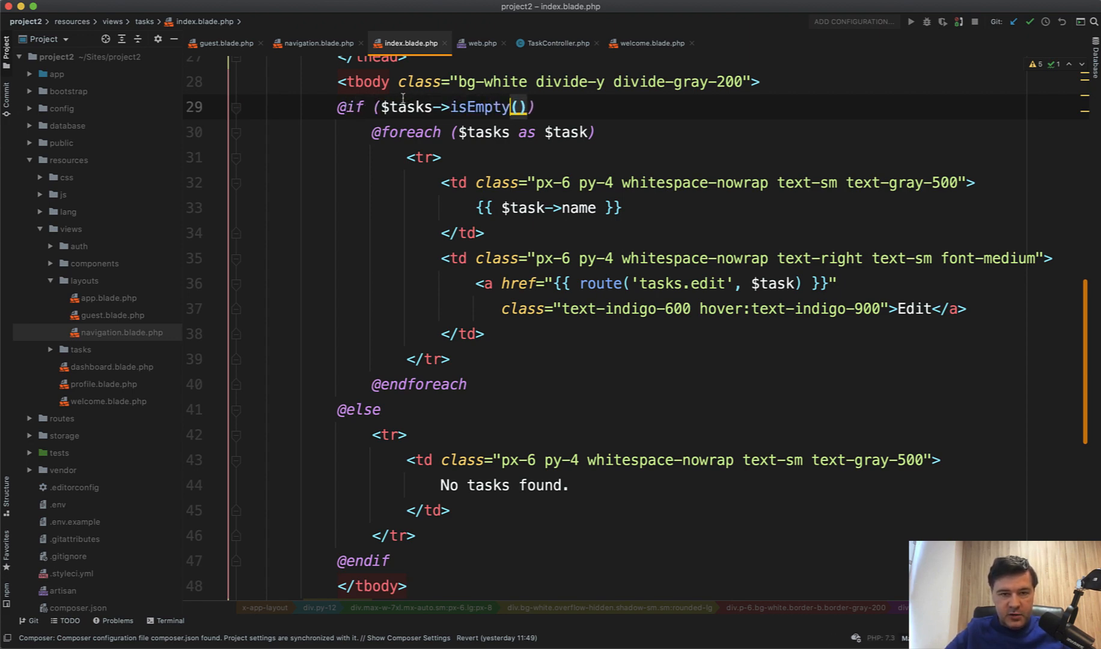
text(!)
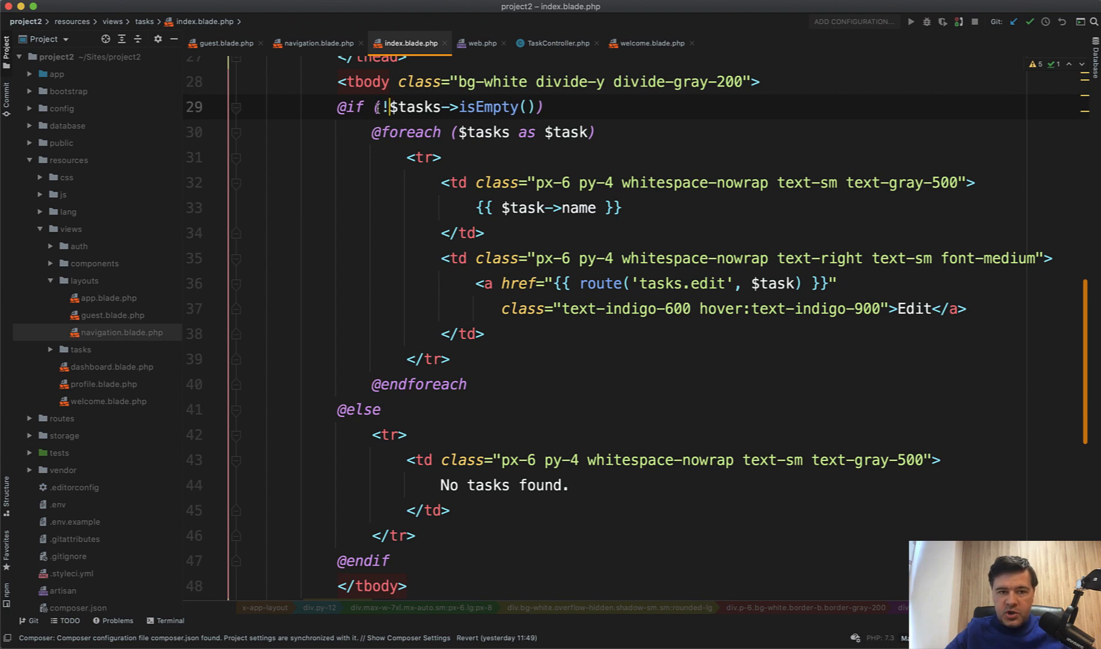
mouse_move(566, 132)
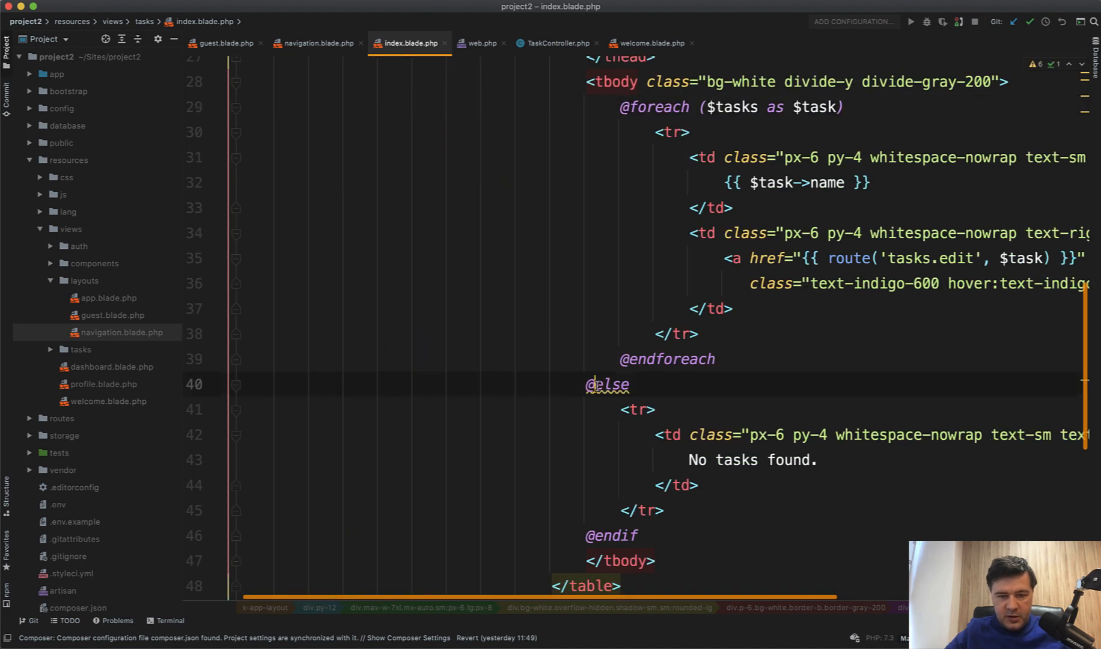
key(Backspace)
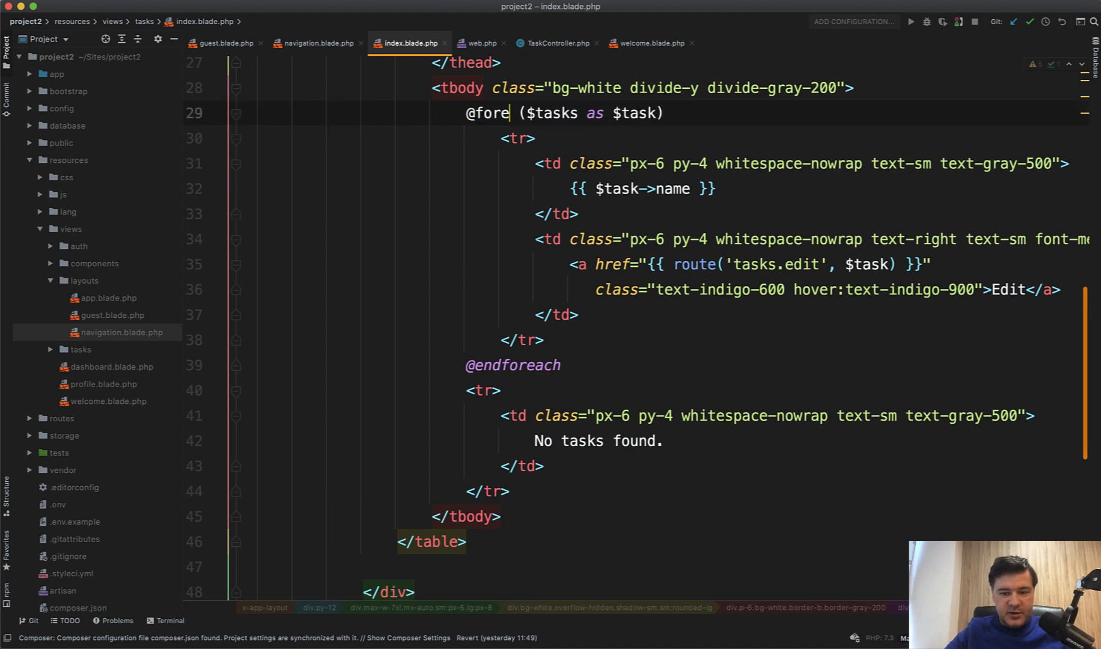
text(lse)
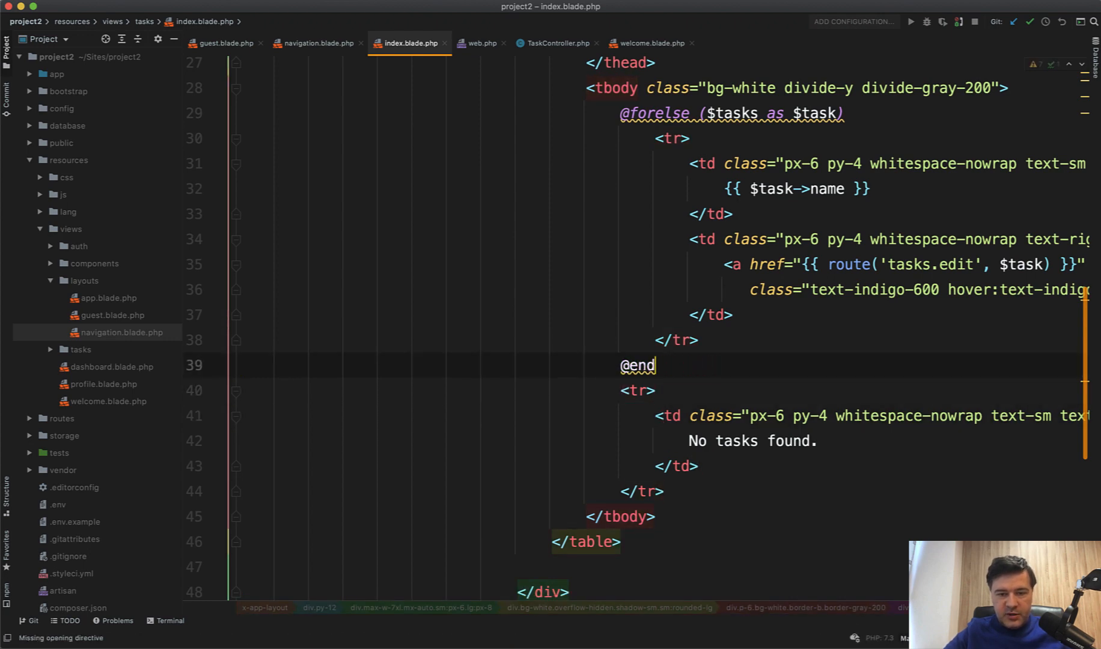
text(empty)
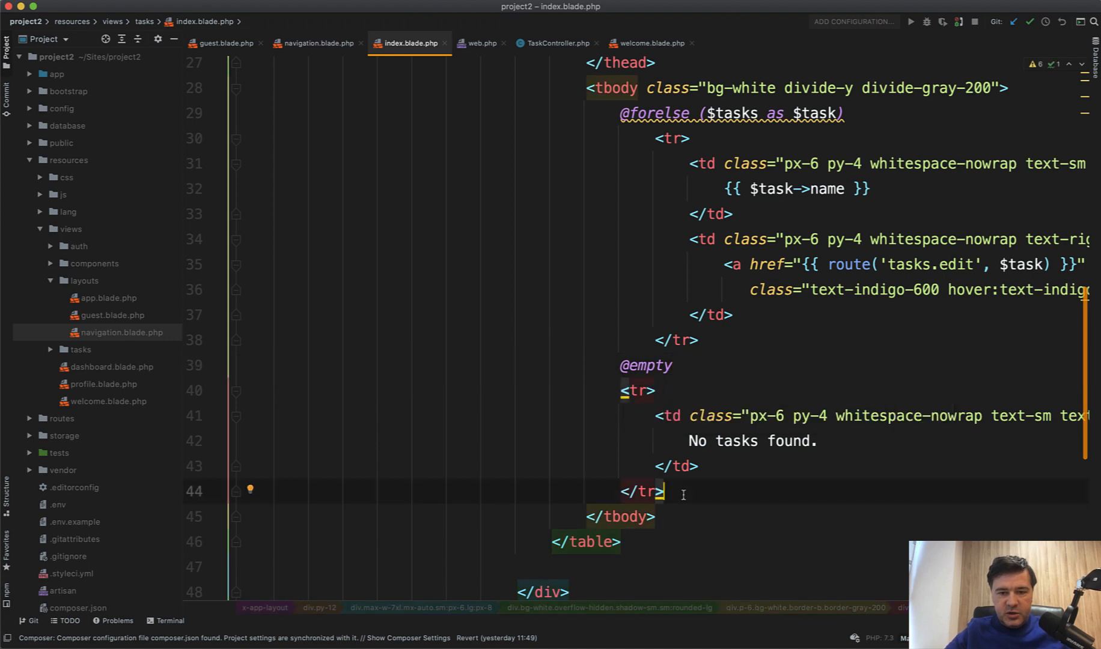
text(@endforelse)
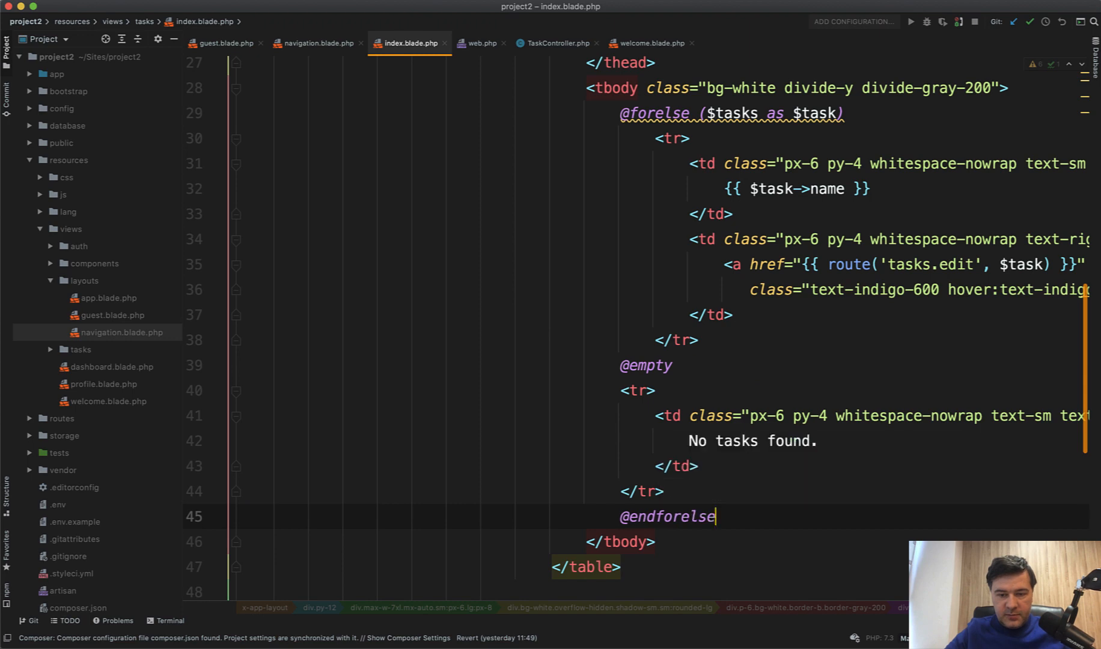
scroll(left, 3)
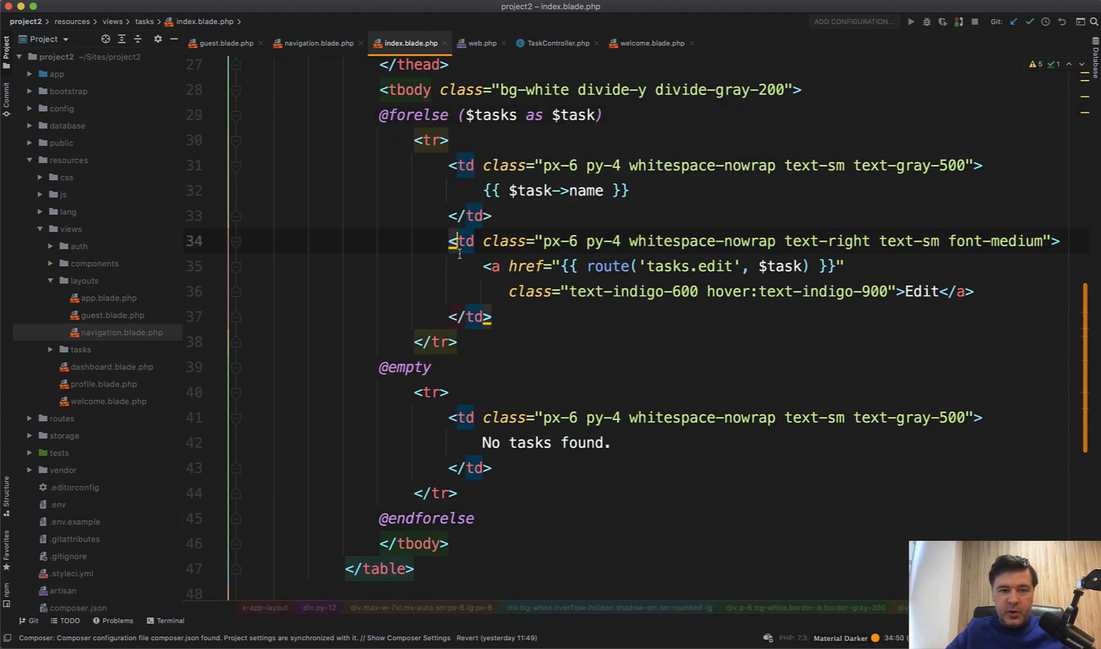
click(518, 114)
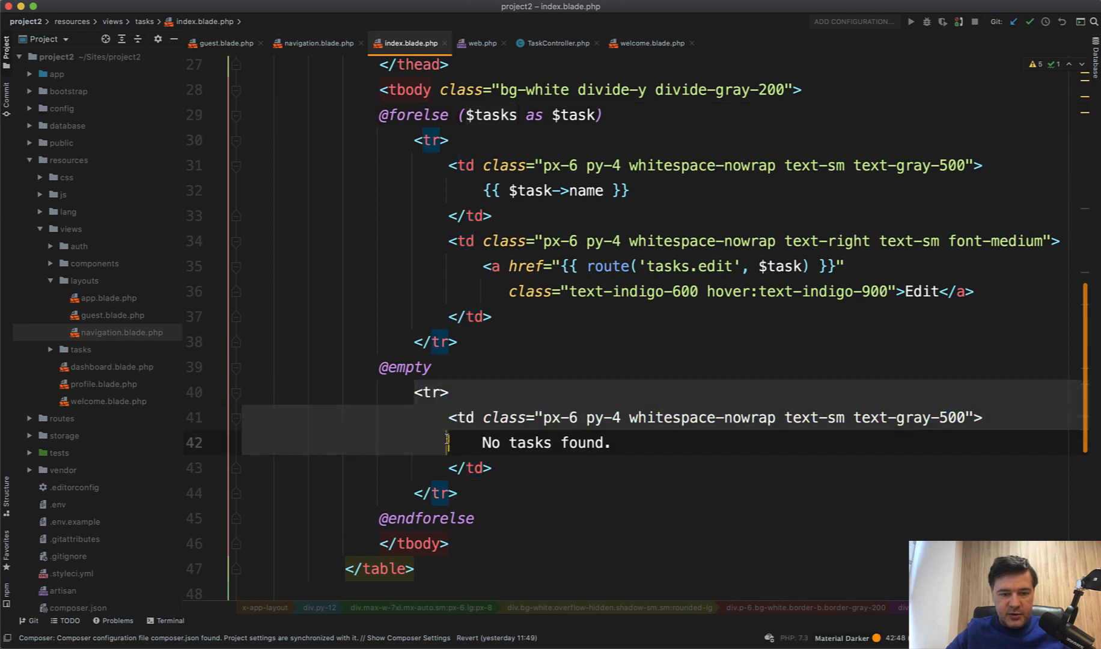
click(556, 43)
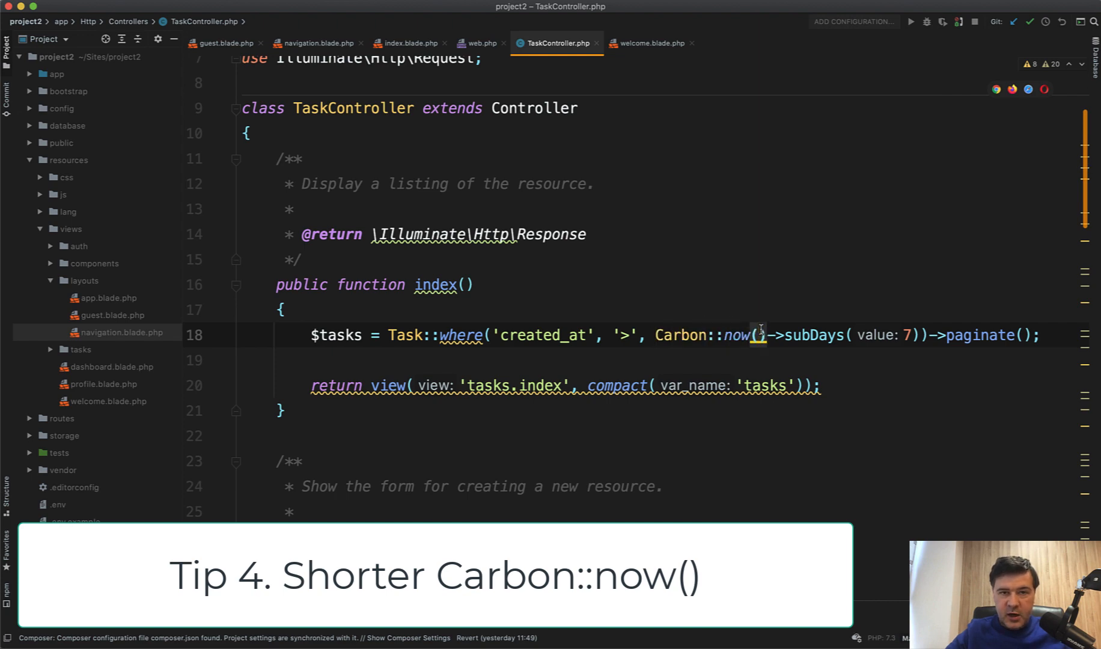
mouse_move(678, 334)
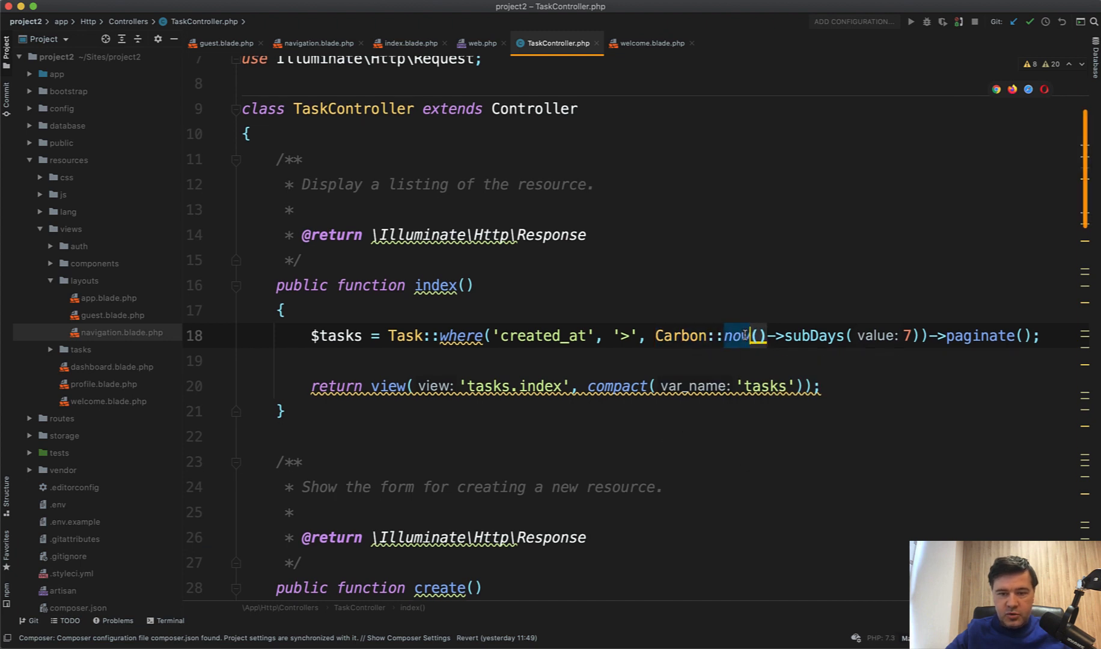
Replace Carbon::now() in the index query's where clause with the today() helper.
scroll(up, 3)
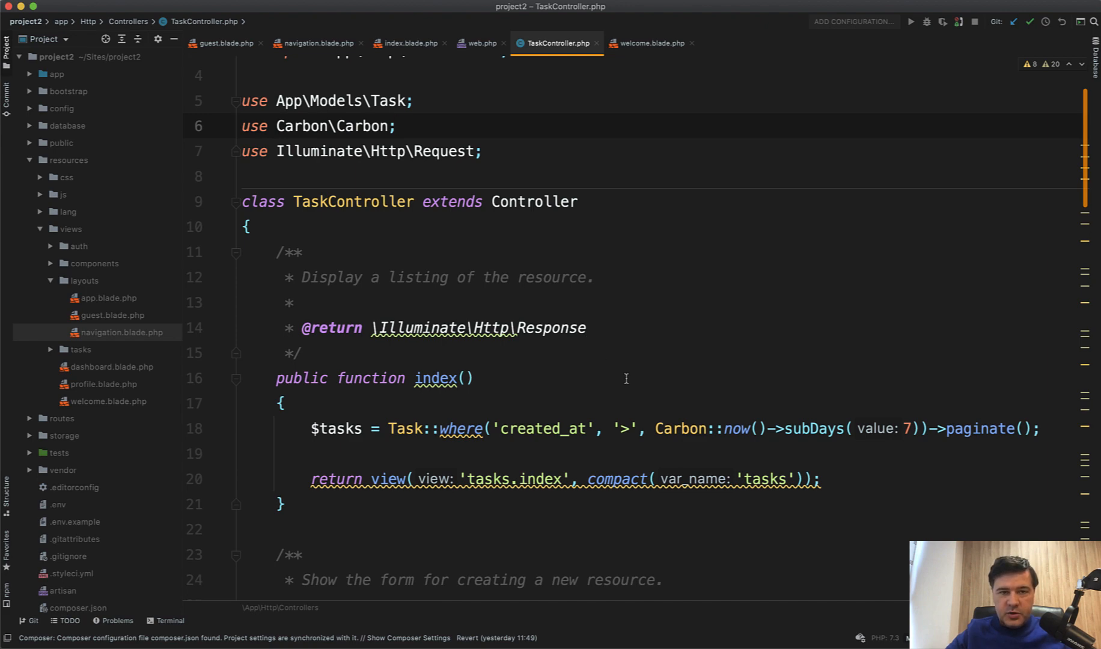
scroll(down, 3)
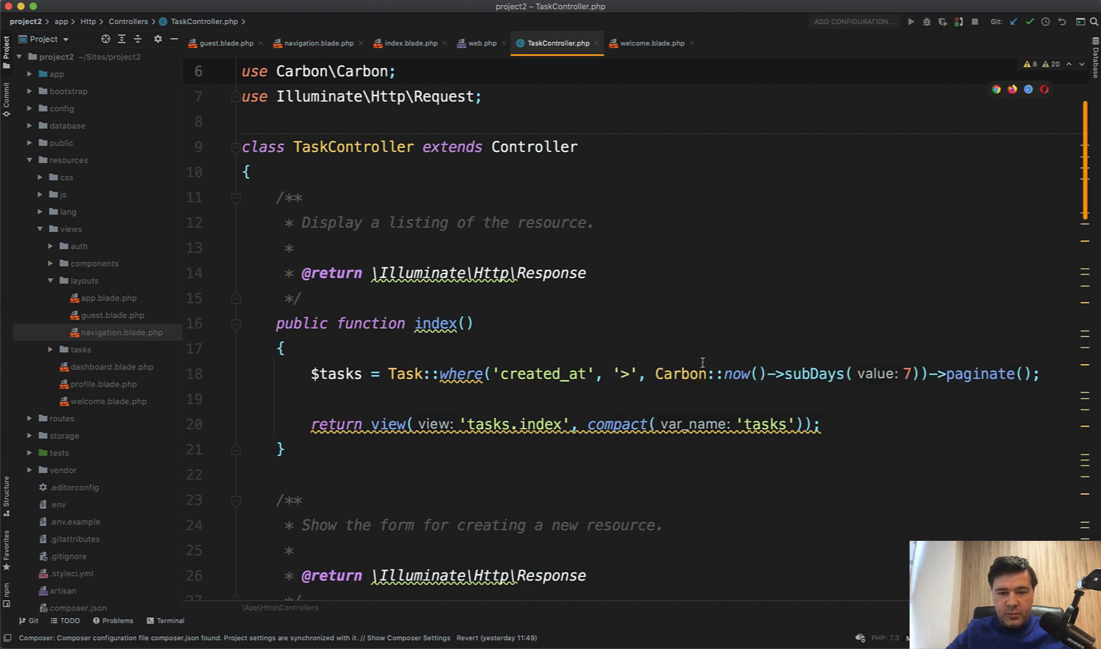
click(702, 373)
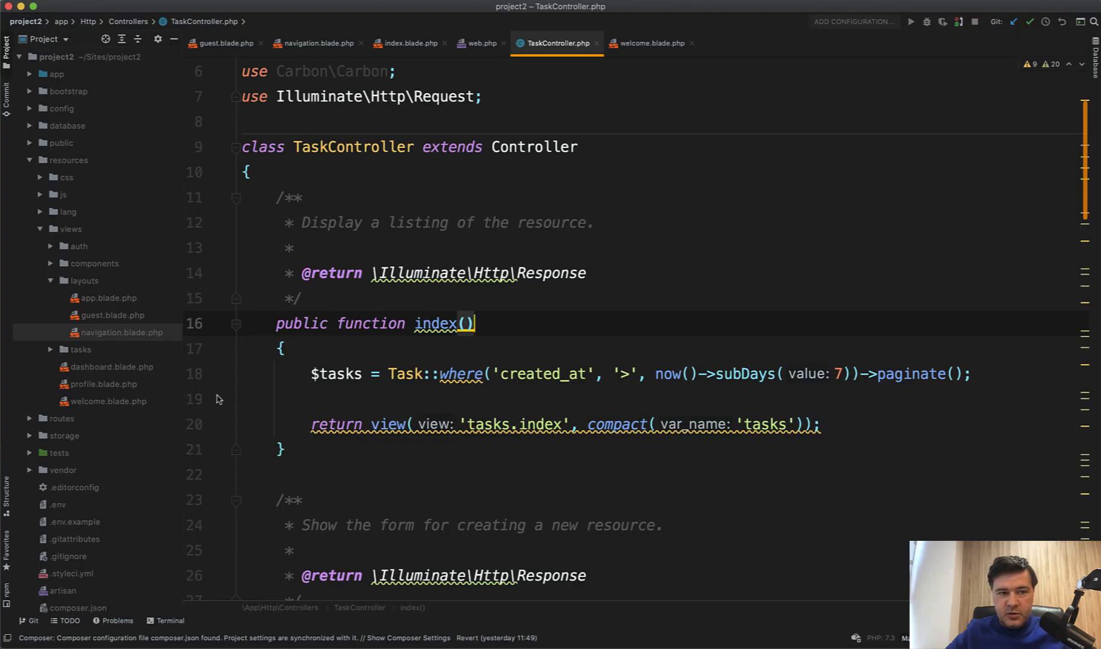
click(664, 373)
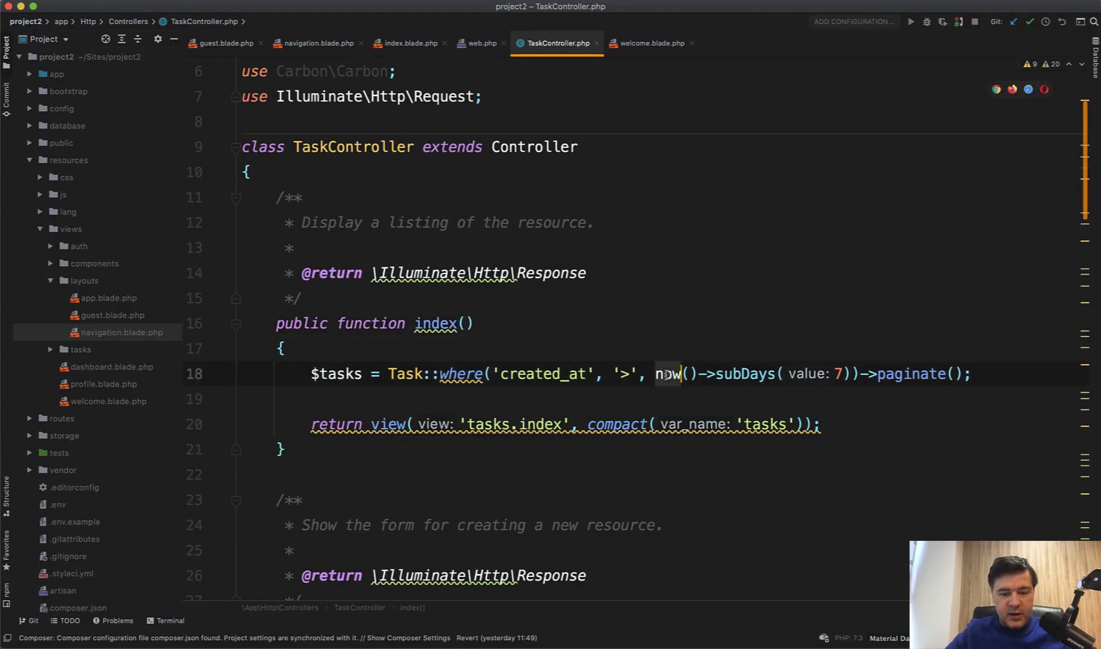
text(today)
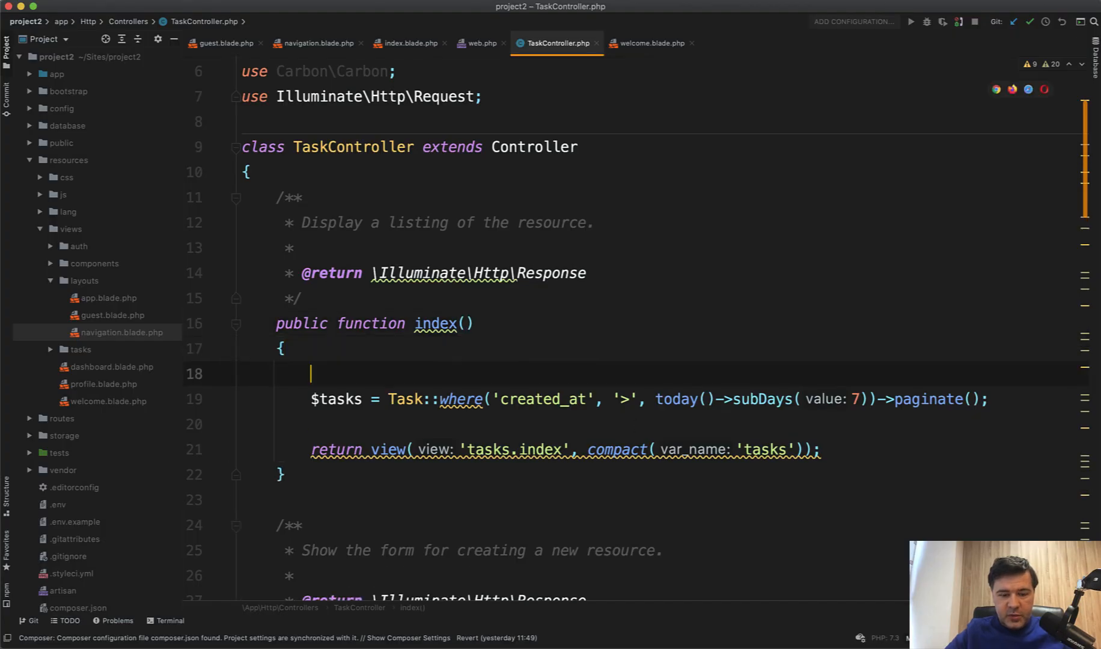
Dump the date with dd(today()) and view the Carbon object output in Chrome.
text(dd(today))
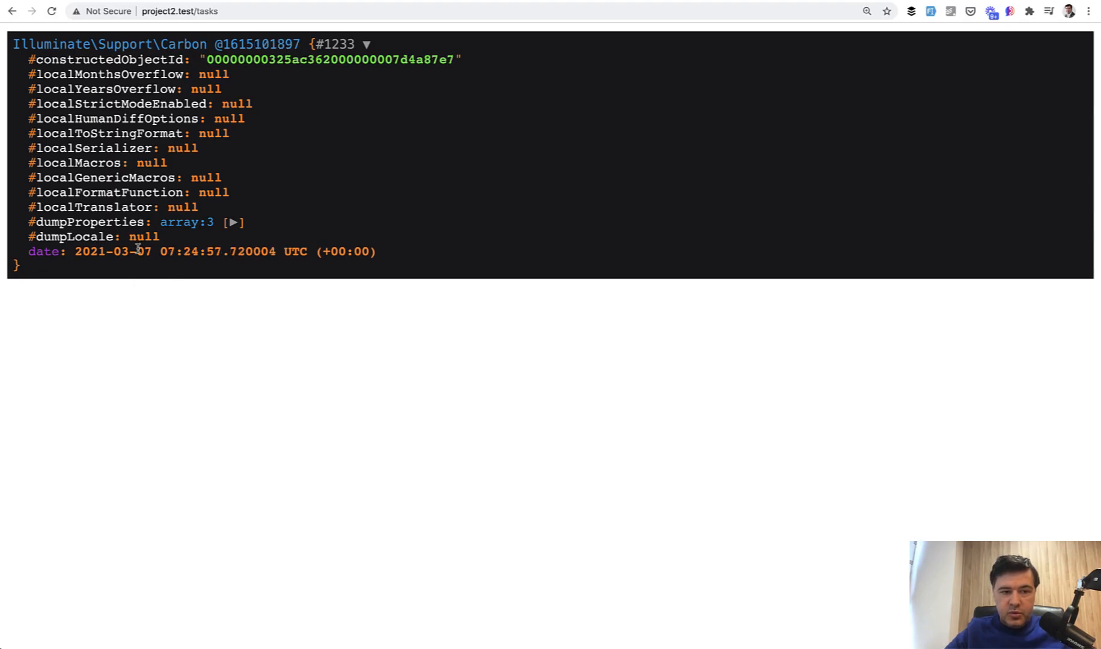
mouse_move(189, 396)
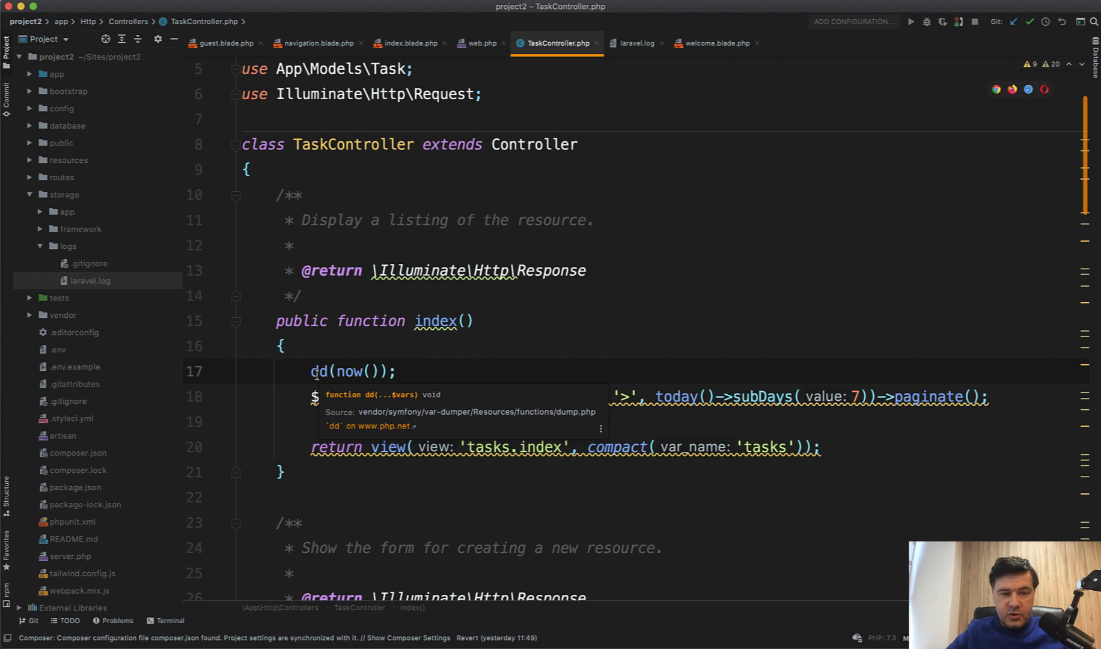
Log the current time with info(now()) and check the entry in laravel.log.
text(info)
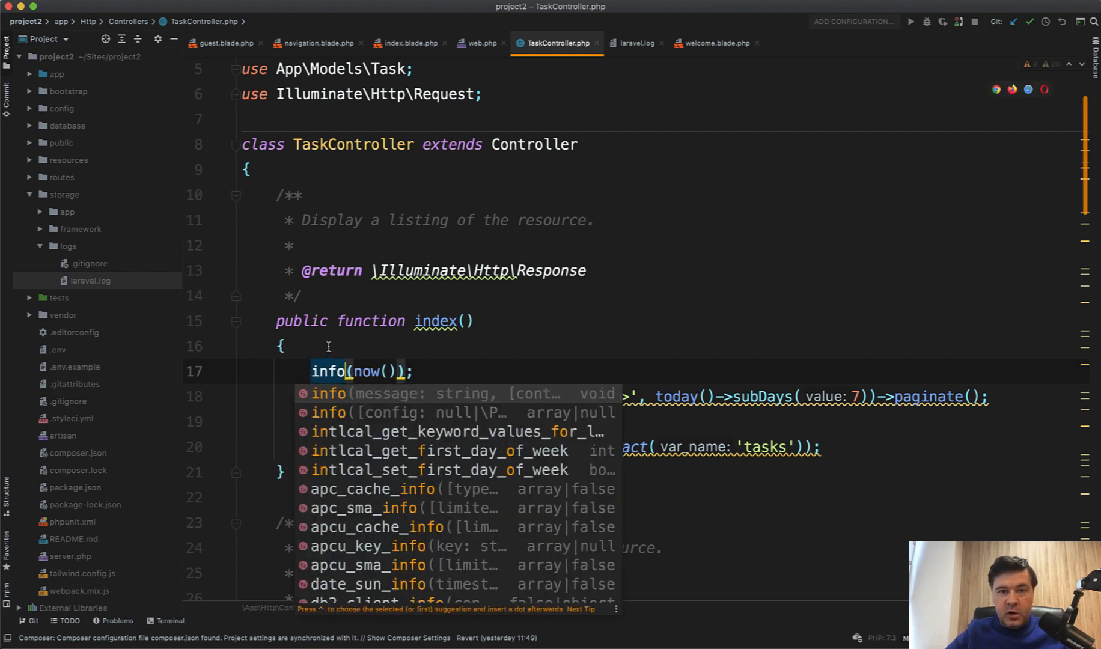
key(Escape)
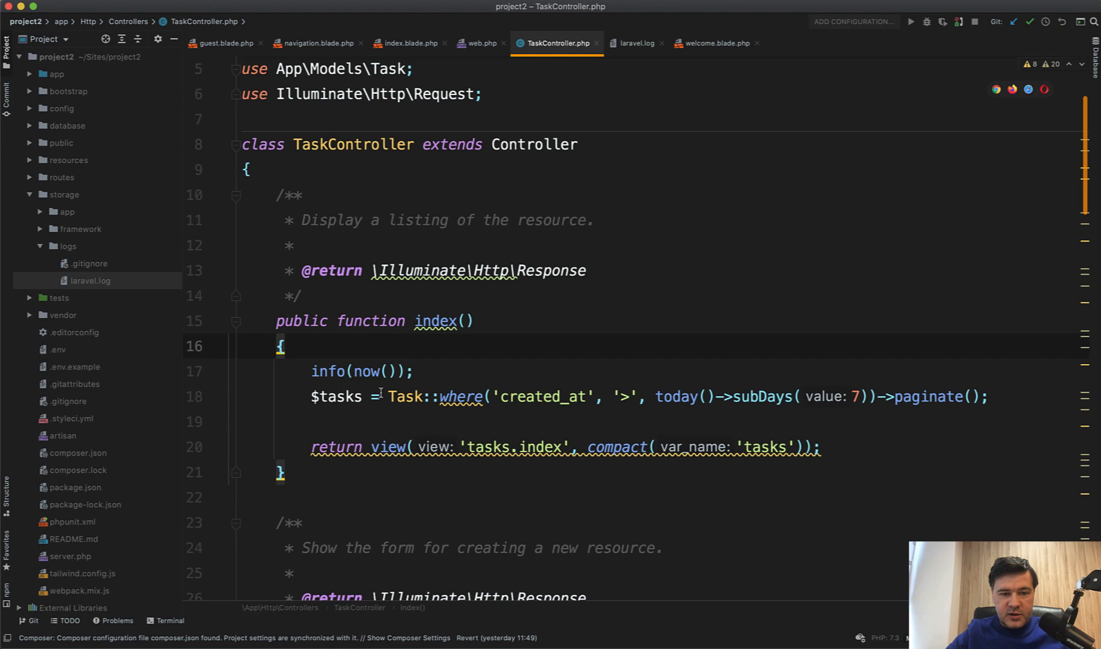
click(635, 44)
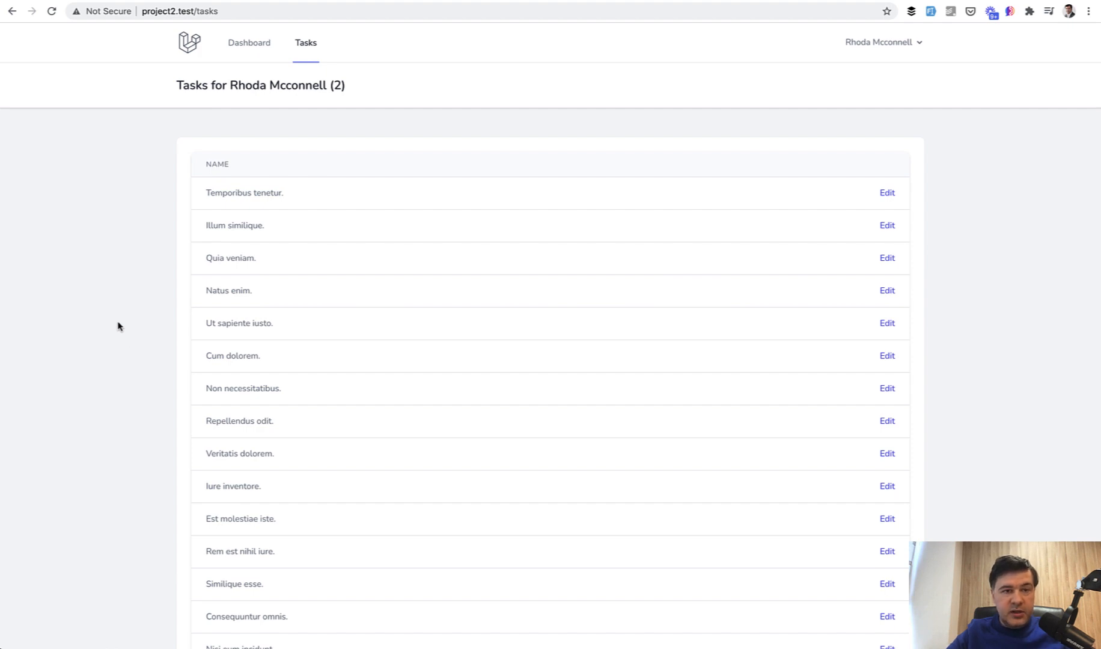
mouse_move(198, 303)
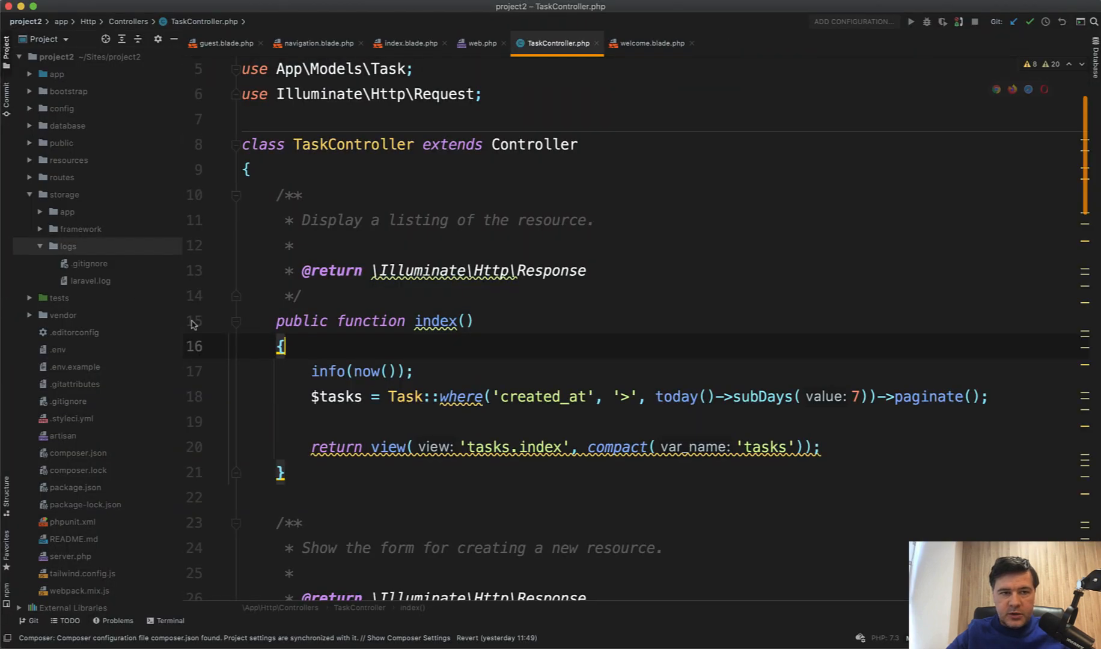
click(90, 280)
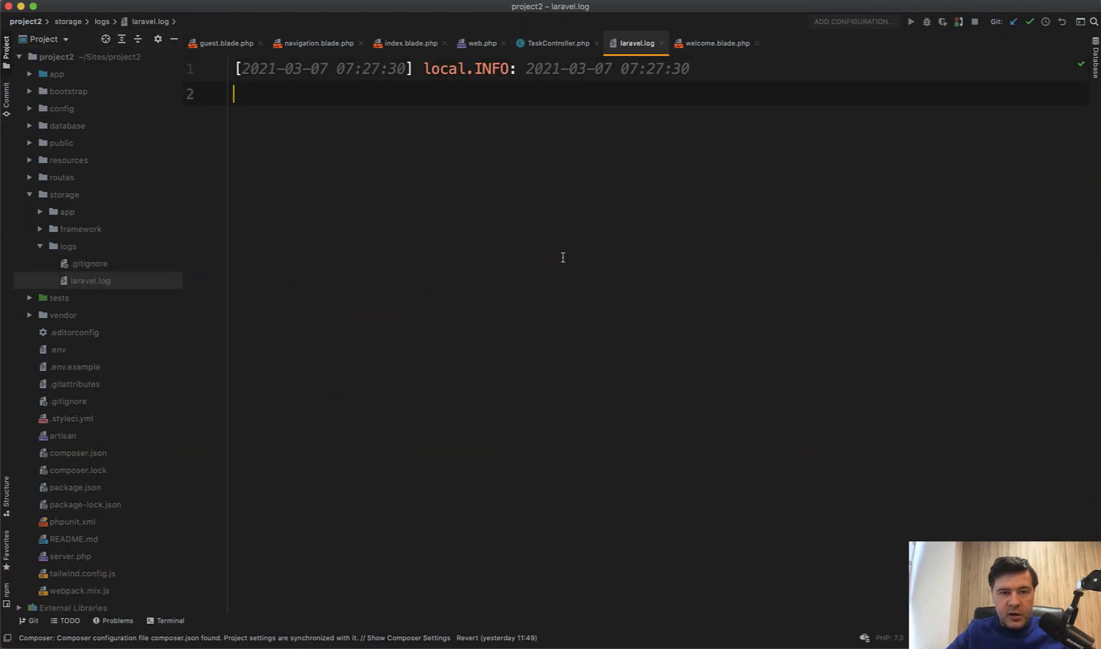
mouse_move(475, 129)
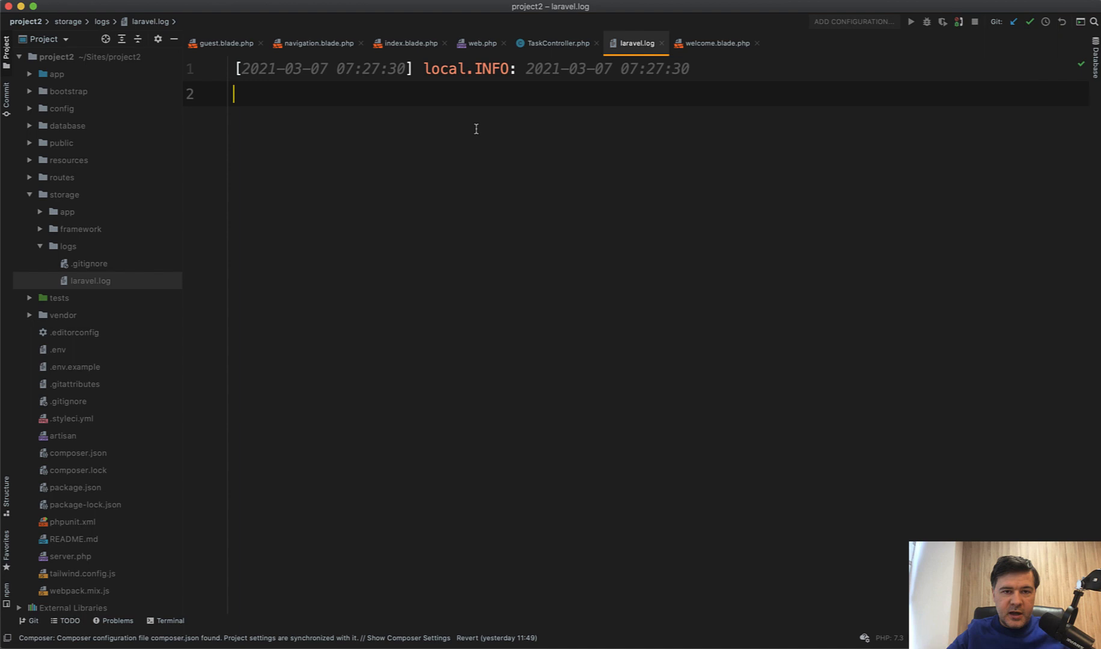
key(ctrl+tab)
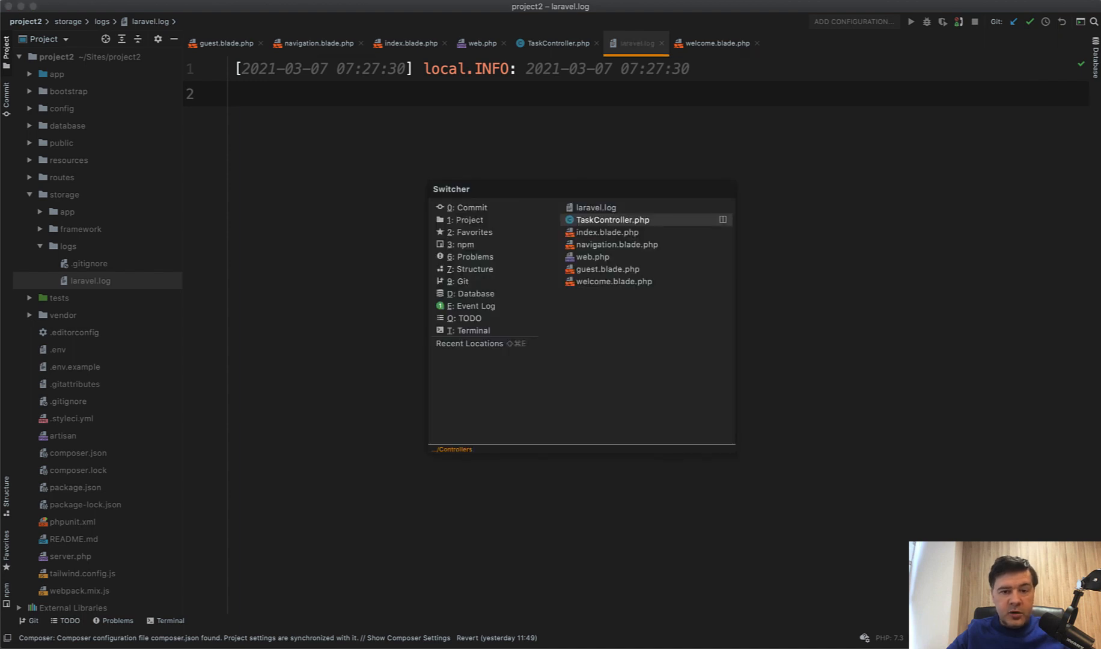
click(612, 220)
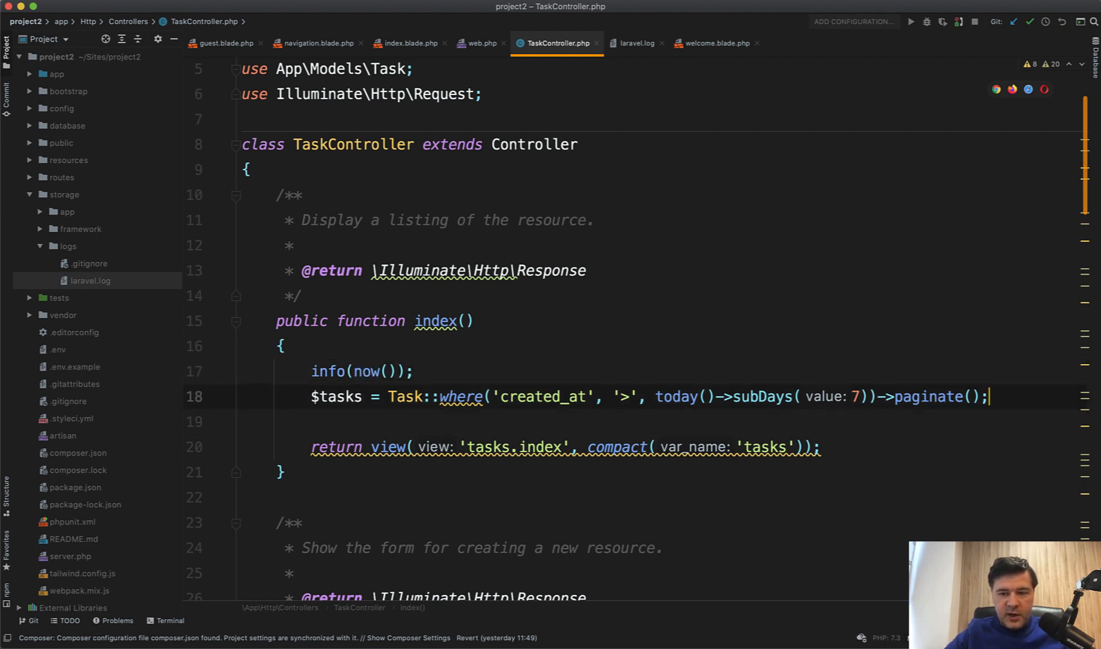
Add info($tasks) with paginate(3) and check the logged tasks JSON in laravel.log.
text(info($tasks);)
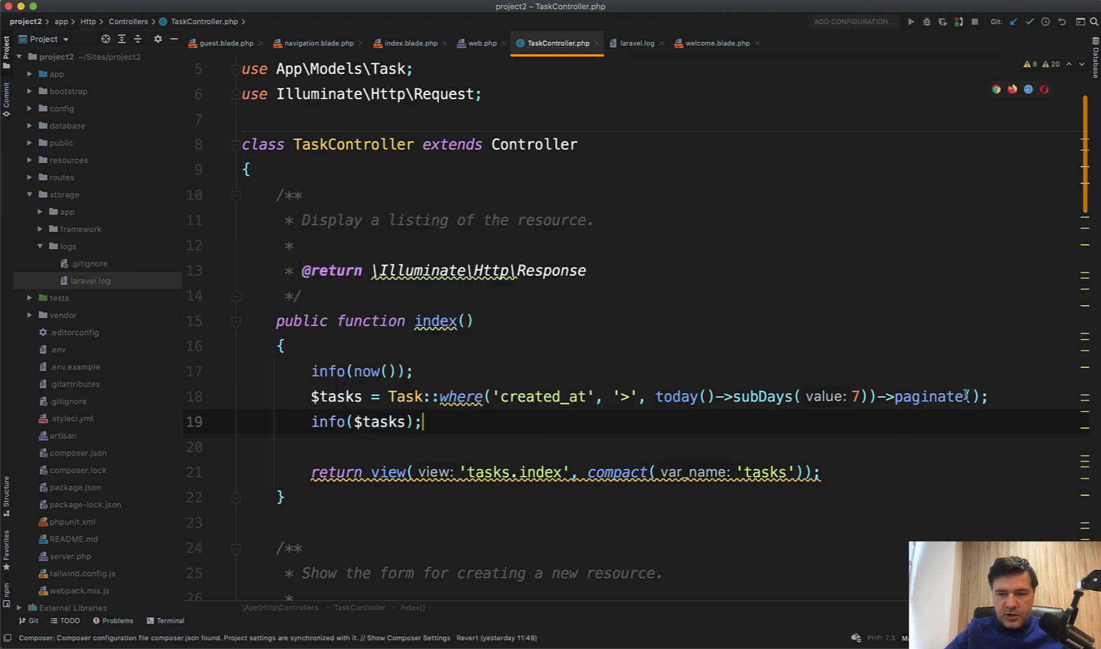
text(3)
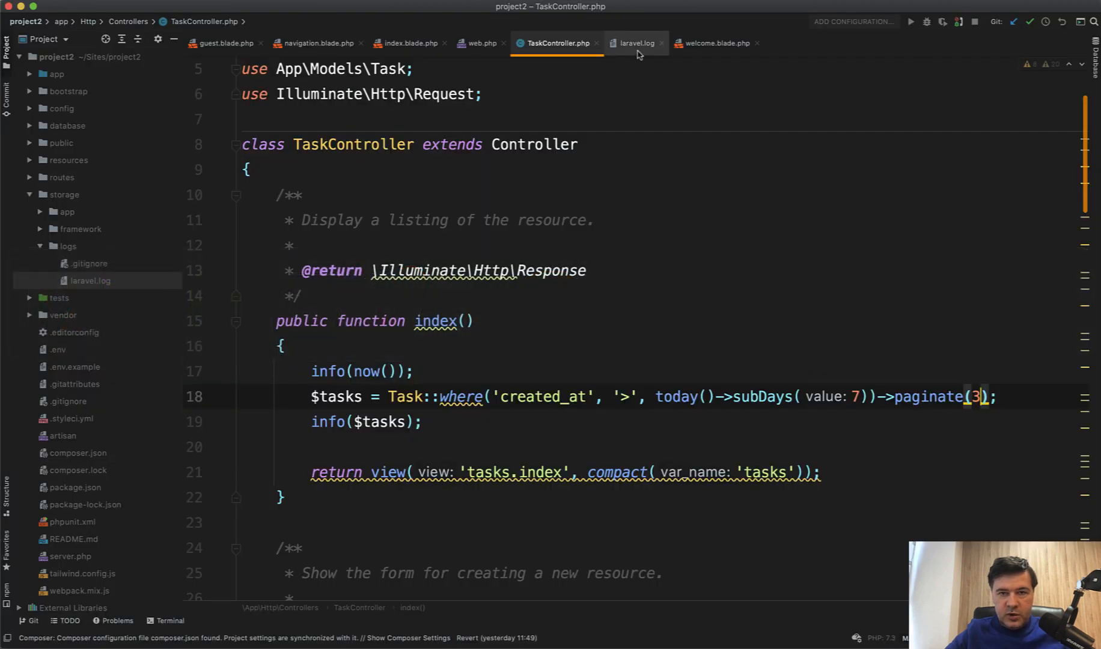
click(635, 43)
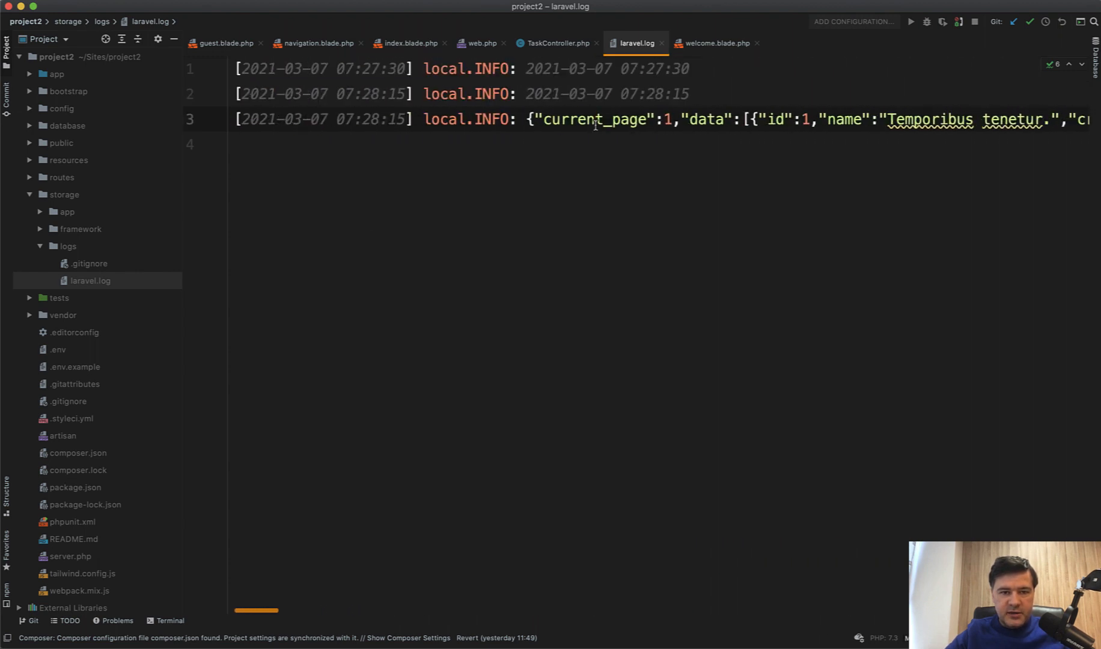
mouse_move(392, 131)
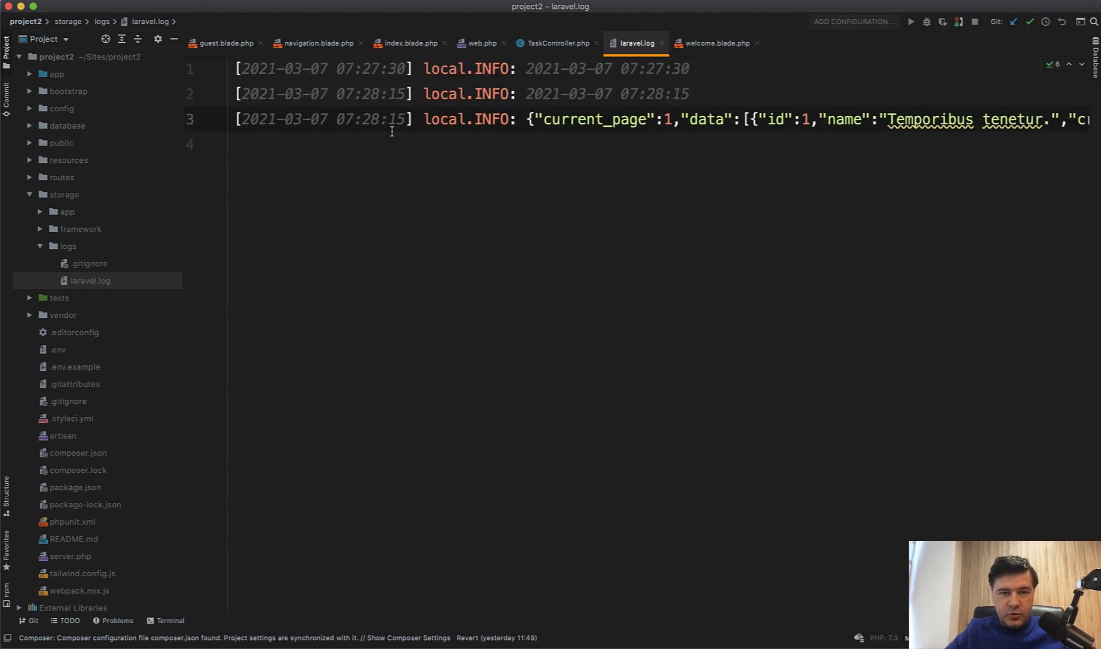
Drop the info calls and chain ->dd() onto paginate(3) in the tasks query.
click(555, 43)
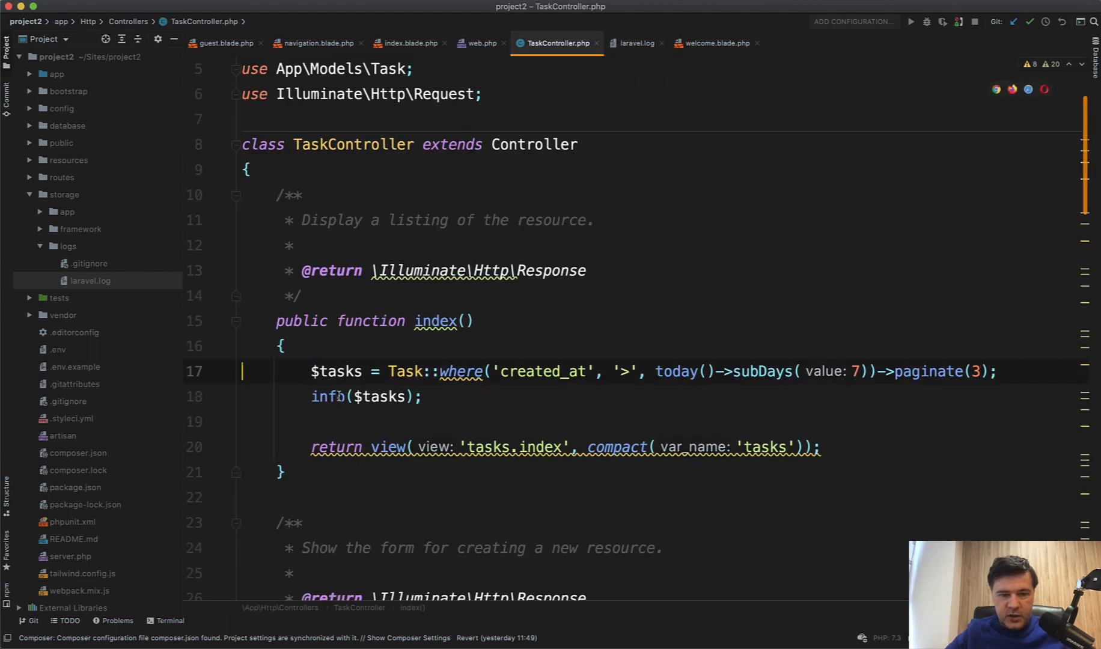
text(dd)
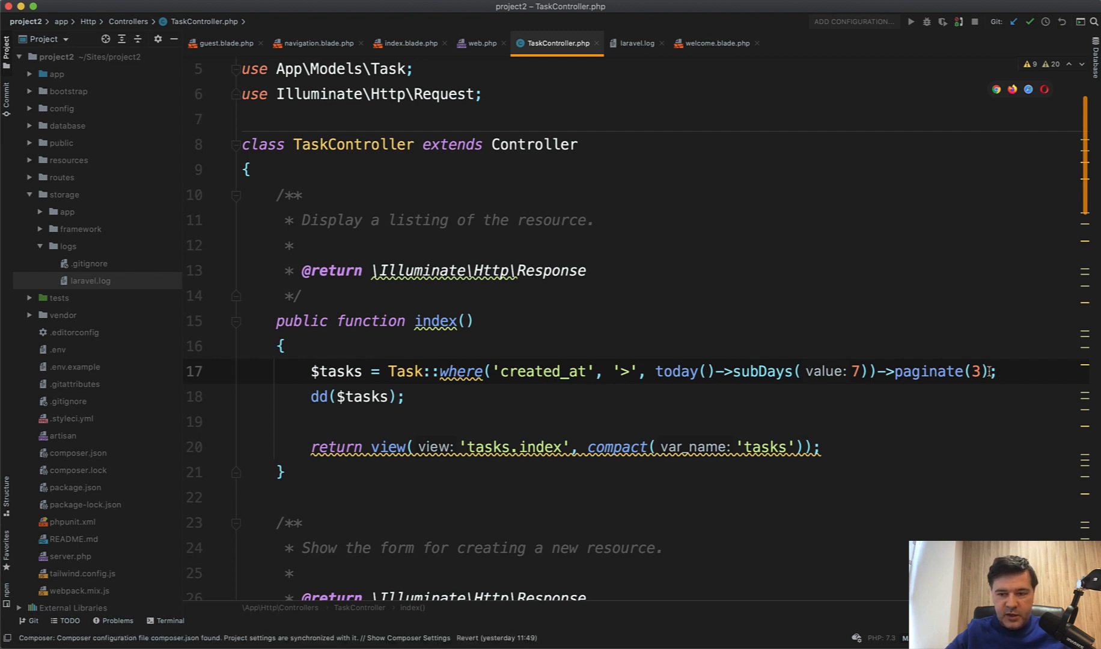
text(->dd())
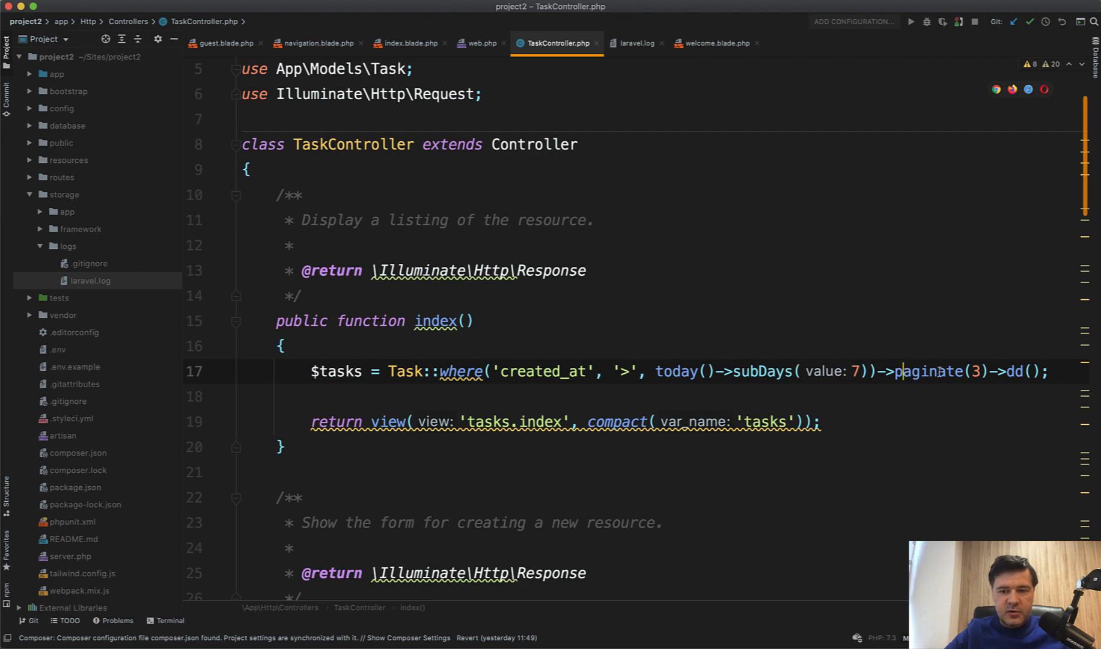
mouse_move(828, 444)
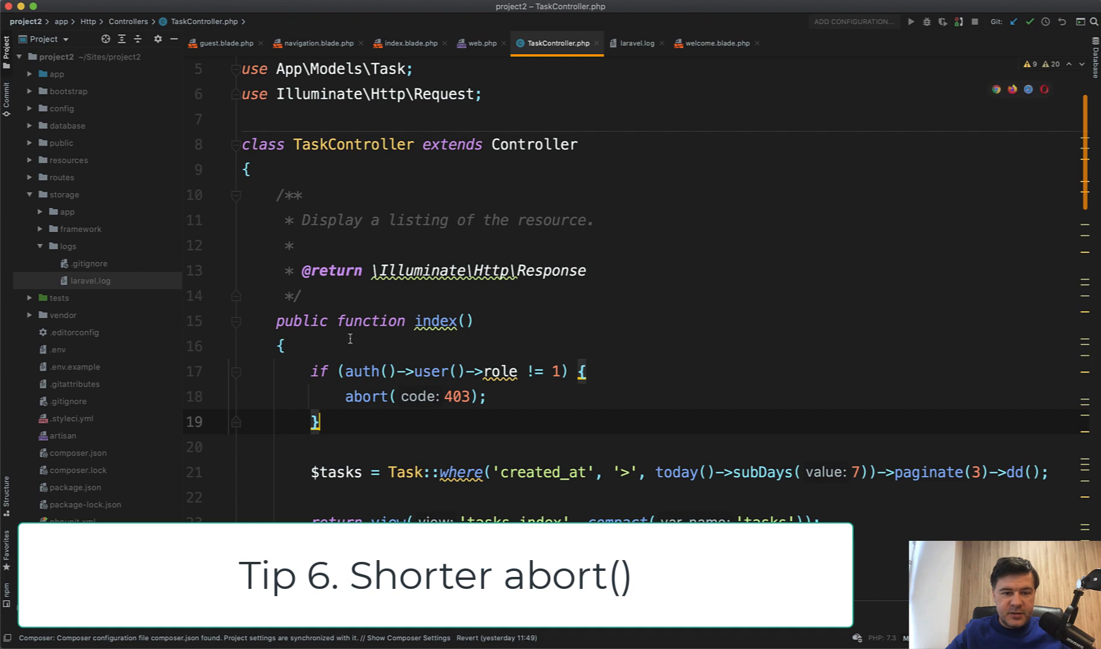
mouse_move(355, 431)
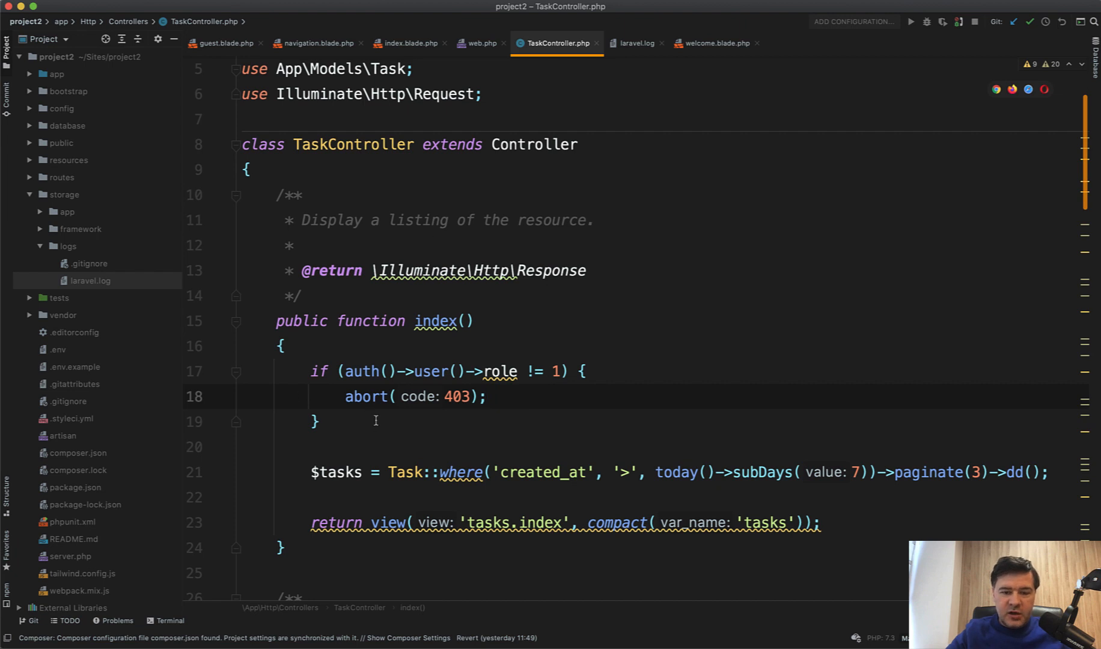
Rewrite the role check as abort_if(auth()->user()->role != 1, 403).
double_click(366, 396)
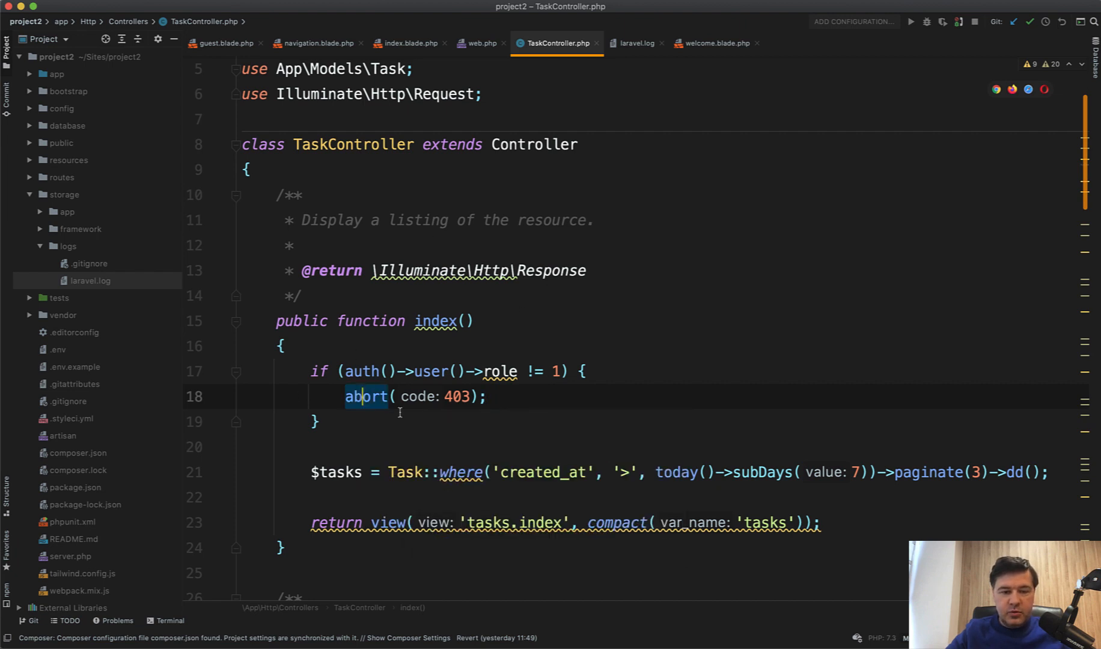
key(Backspace)
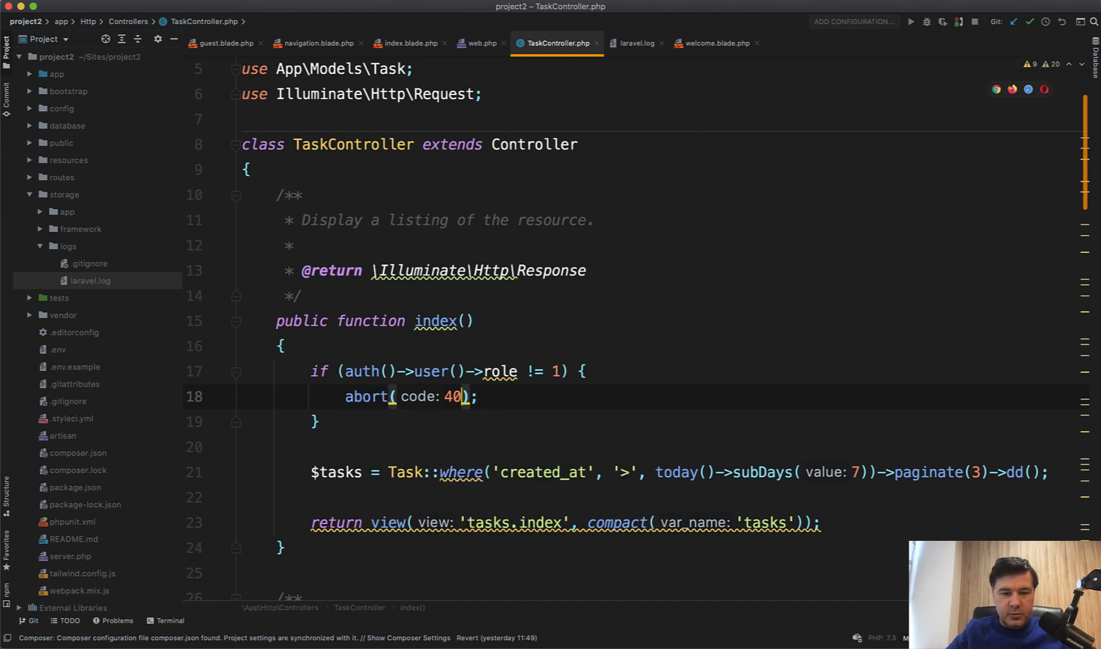
text(3)
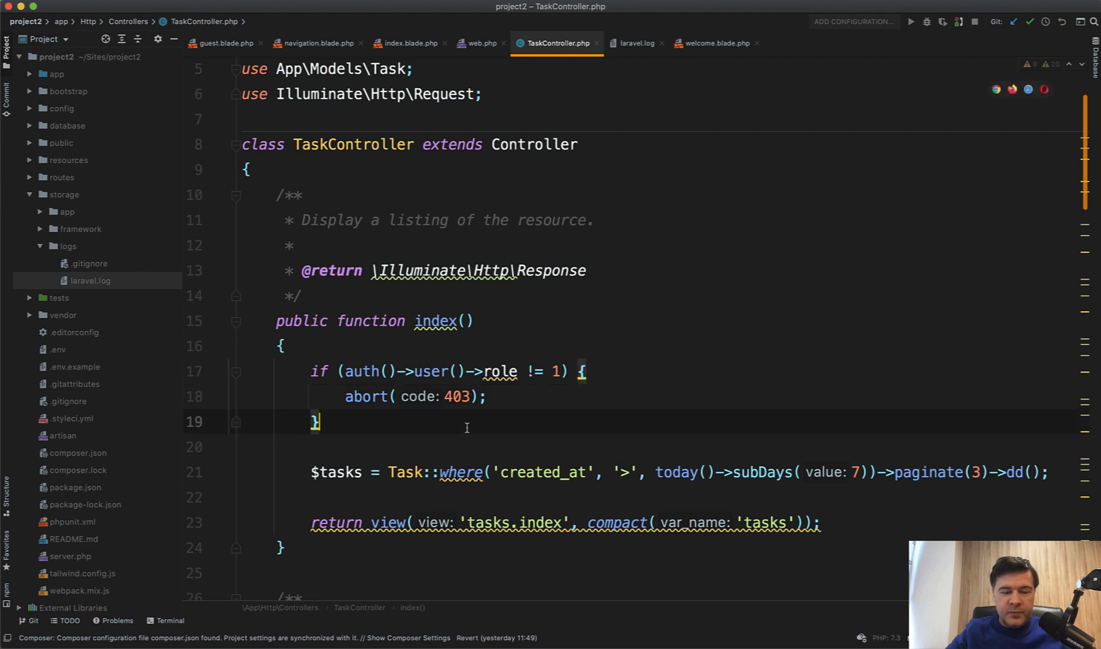
mouse_move(331, 400)
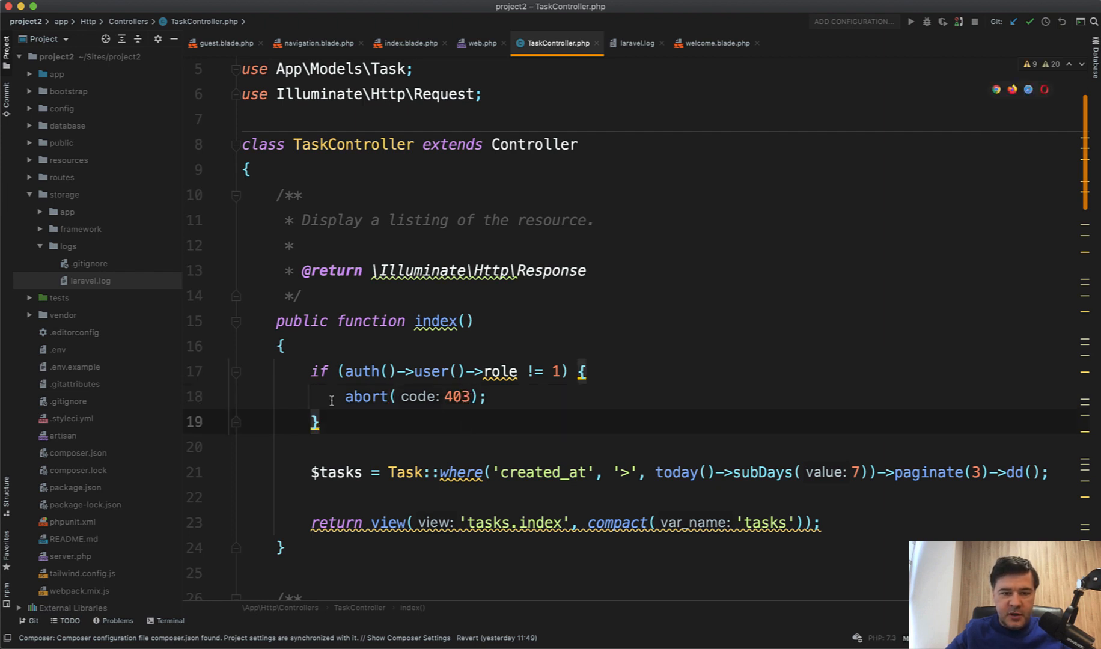
mouse_move(450, 448)
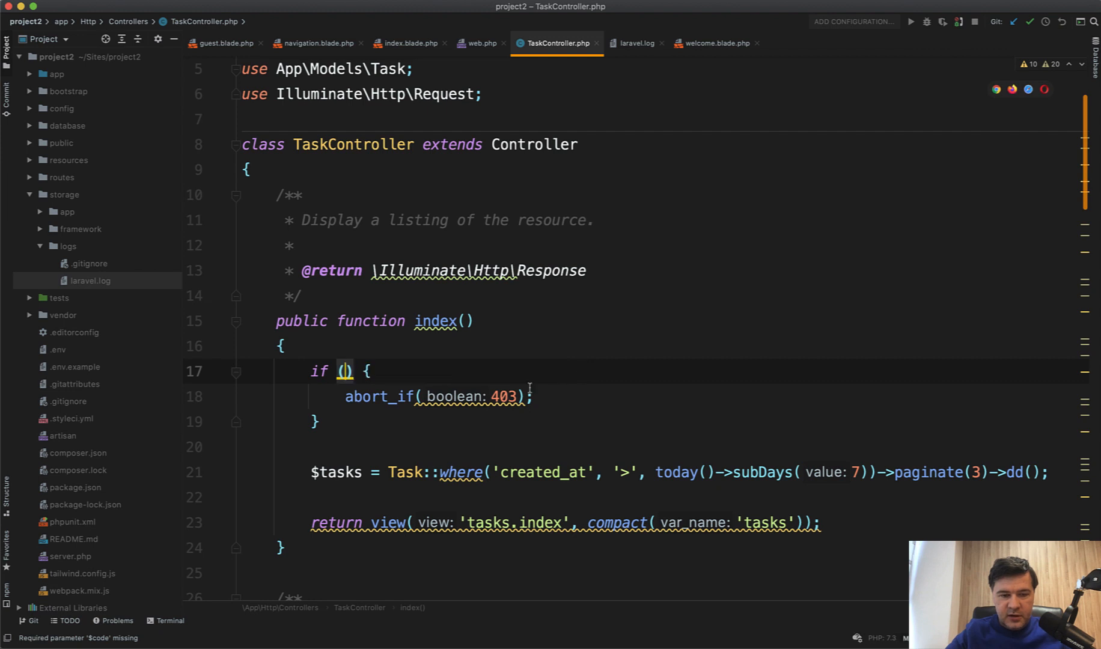
text(auth()->user()->role != 1, code: 403);)
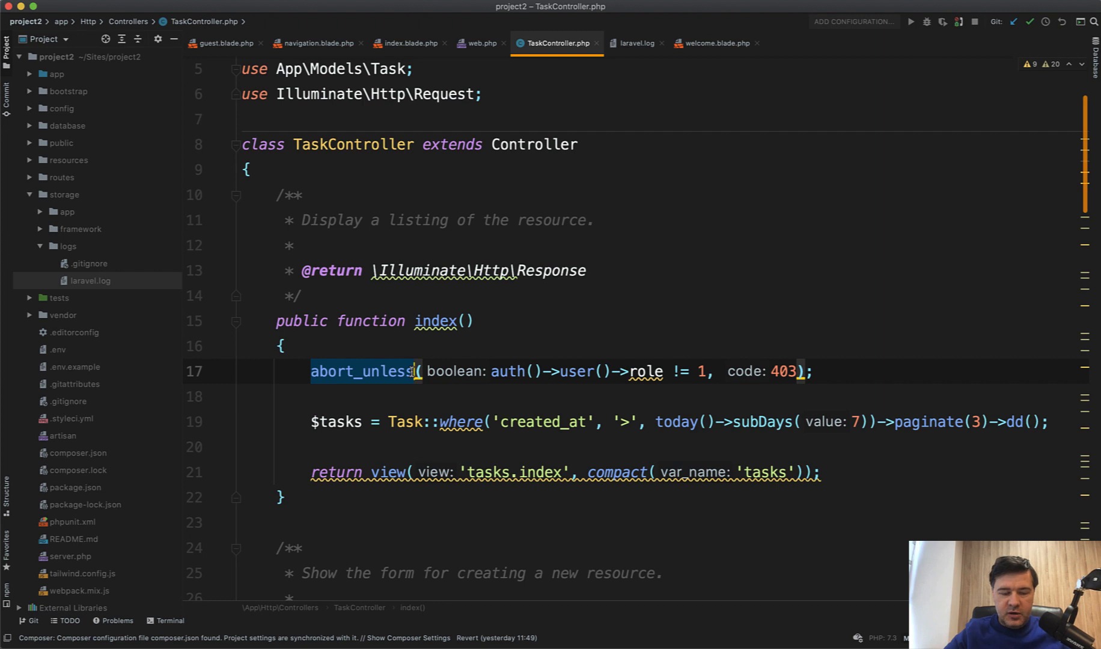
text(abort_if)
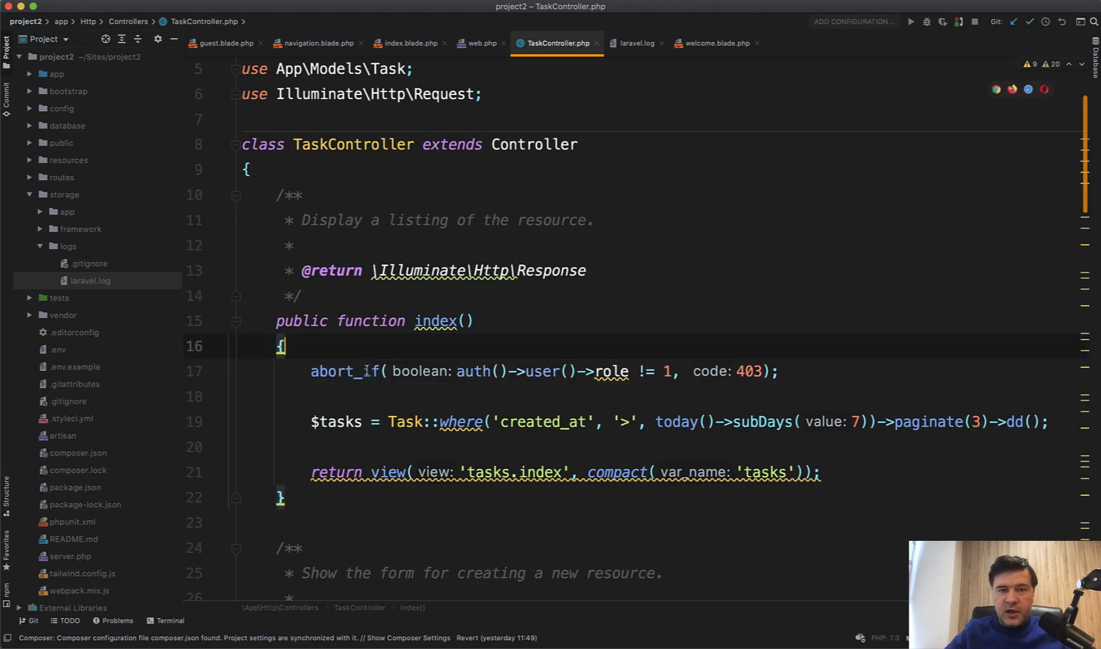
mouse_move(366, 371)
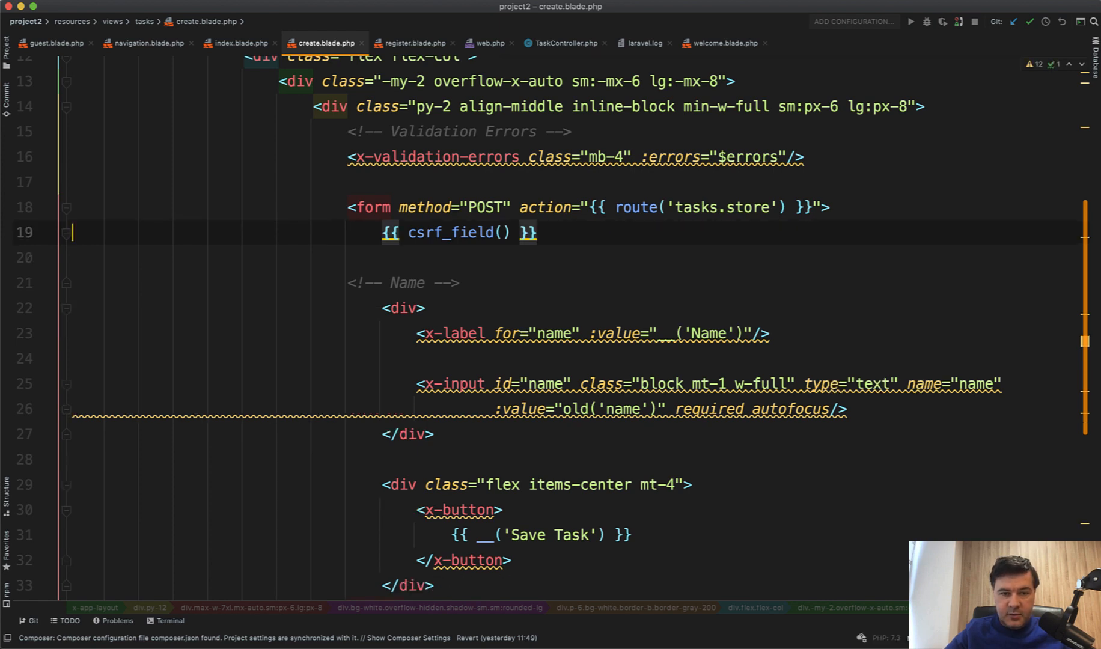
click(538, 232)
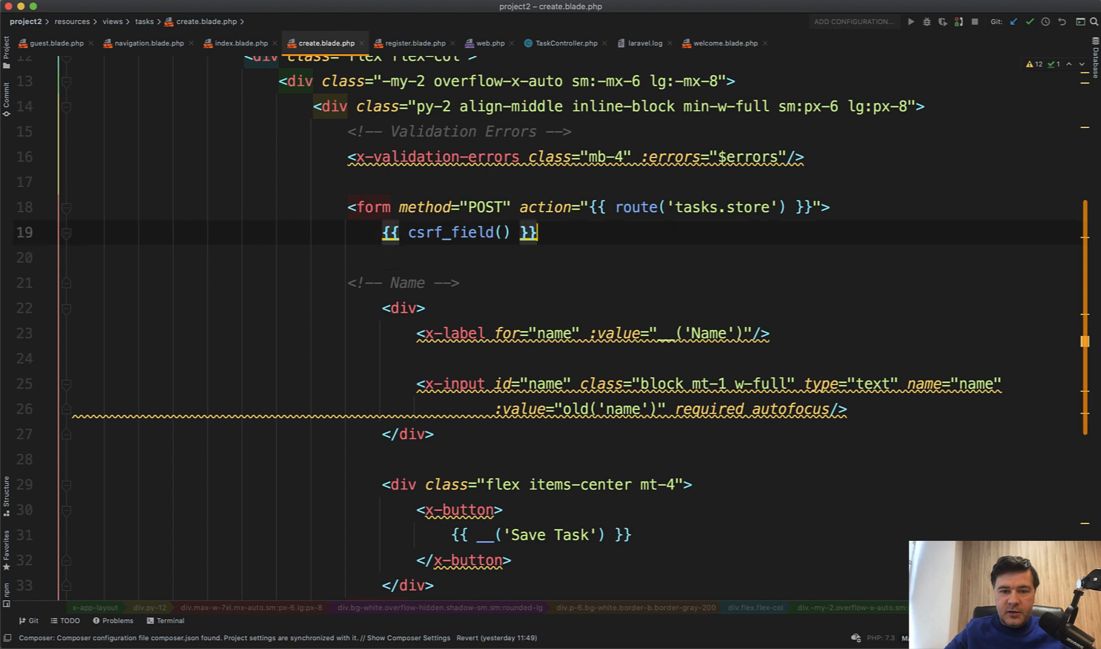
key(Return)
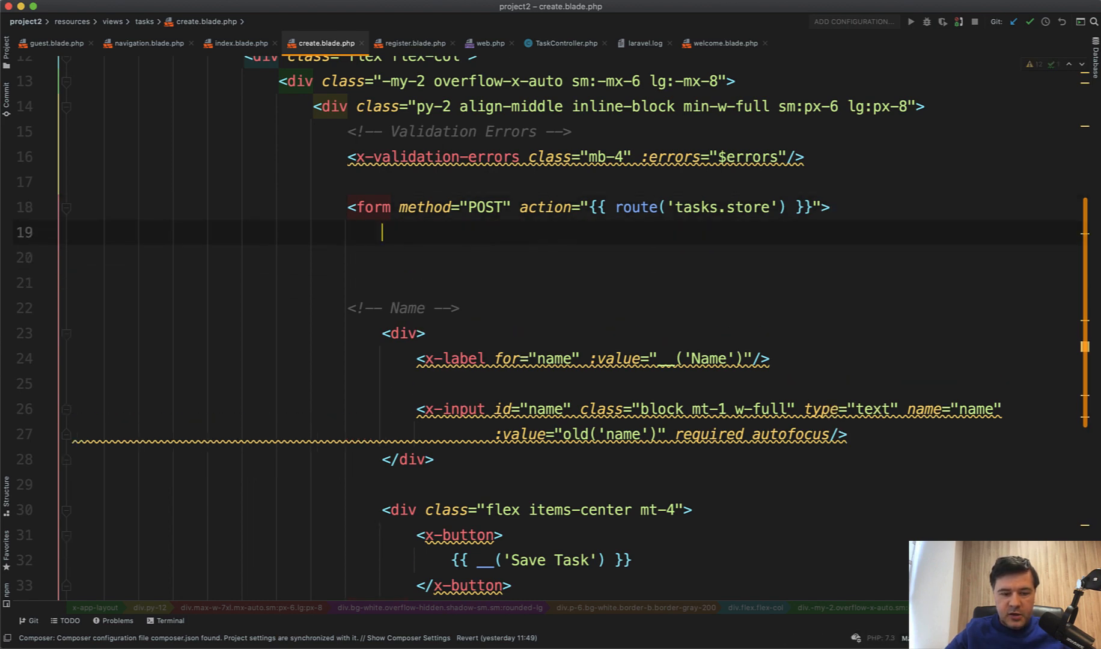
text(@csrf)
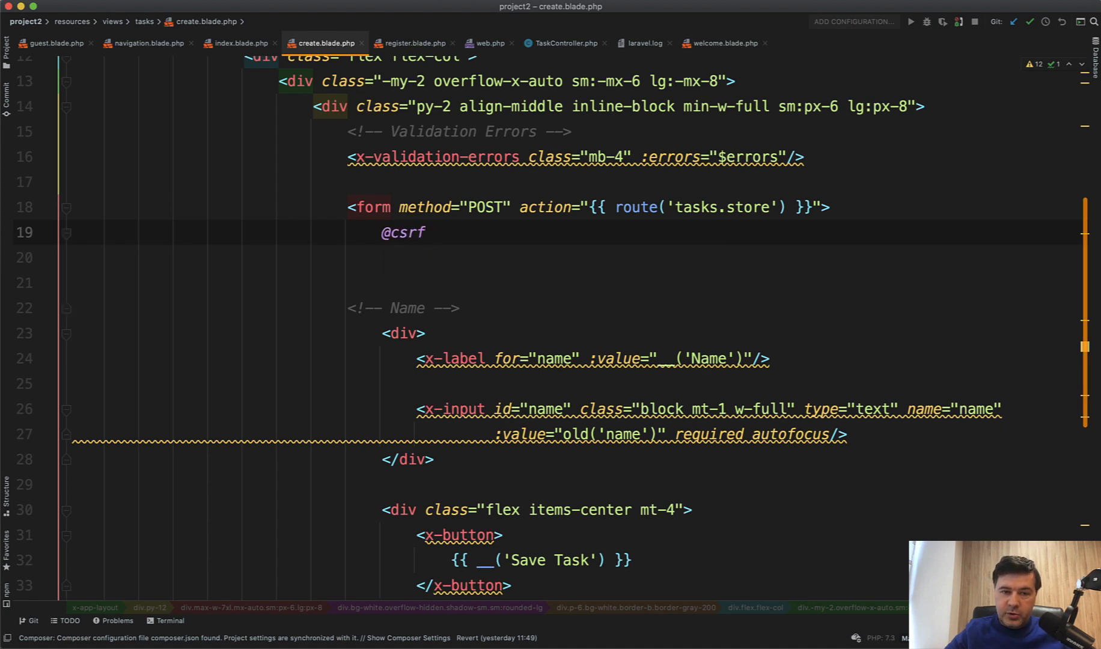
text({{ method_field())
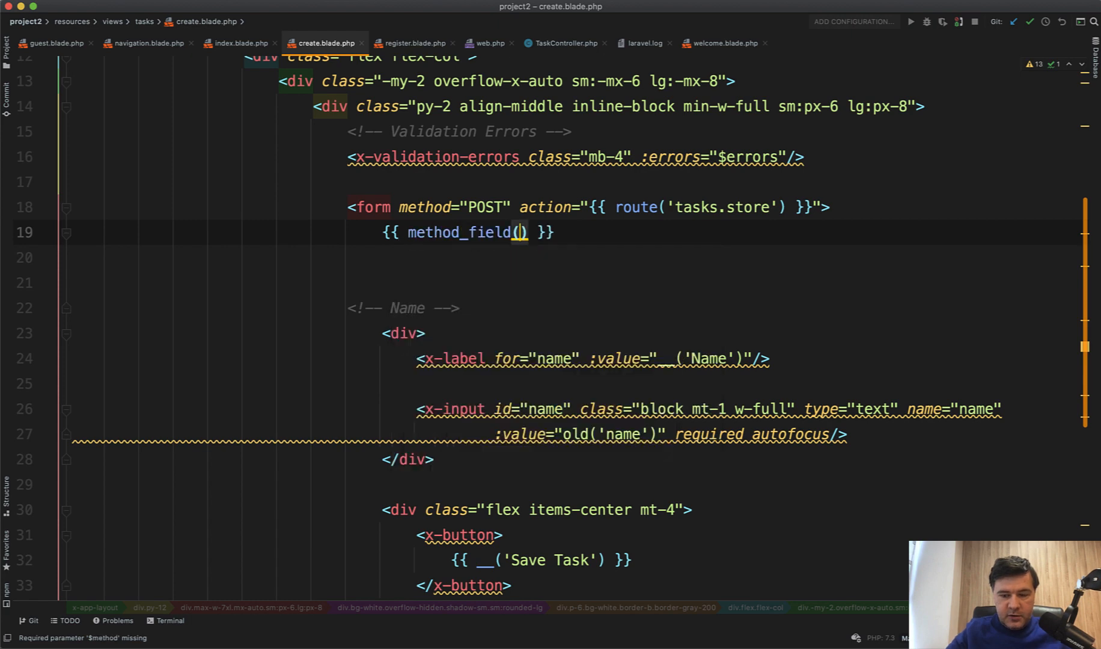
text('PUT')
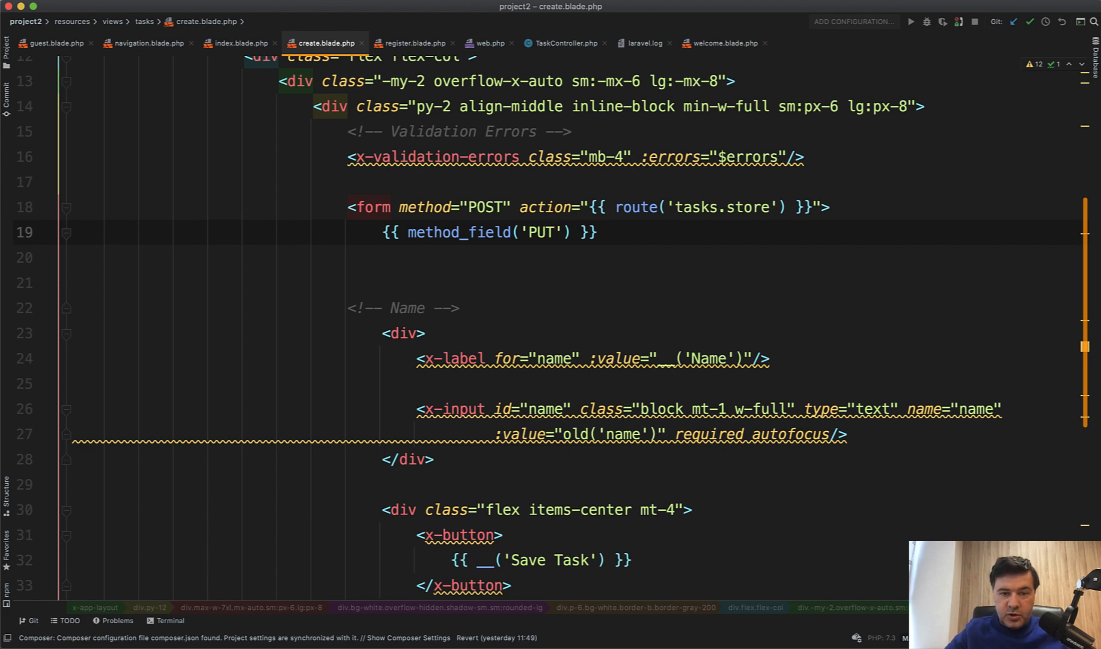
text(@m)
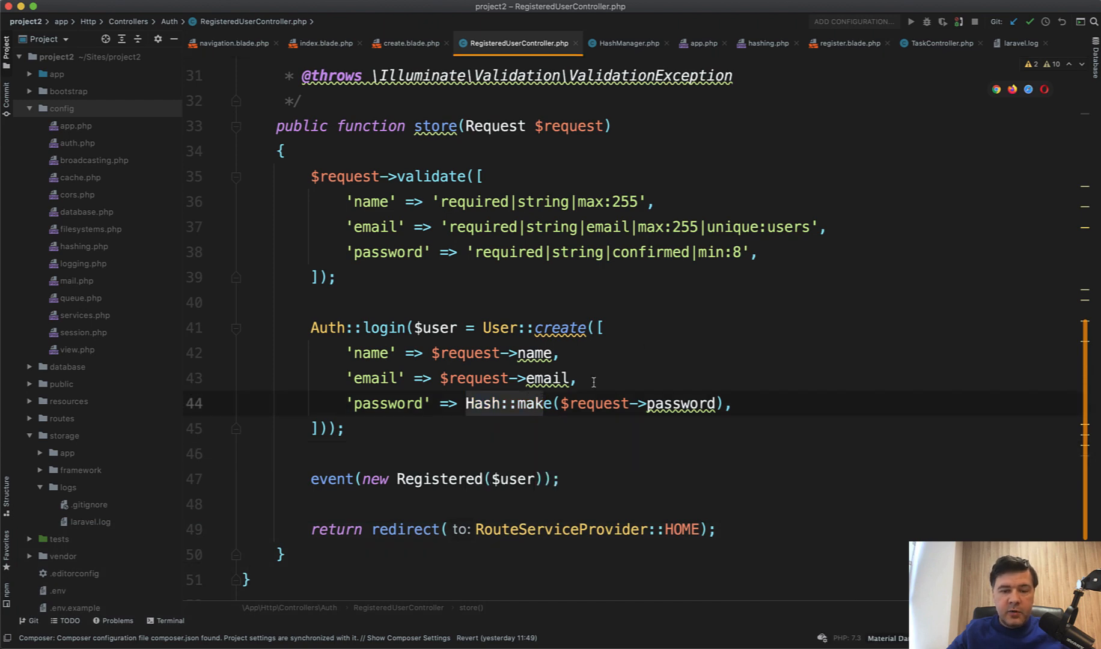
Inspect Hash::make's definition in HashManager and the bcrypt driver in config/hashing.php.
click(578, 378)
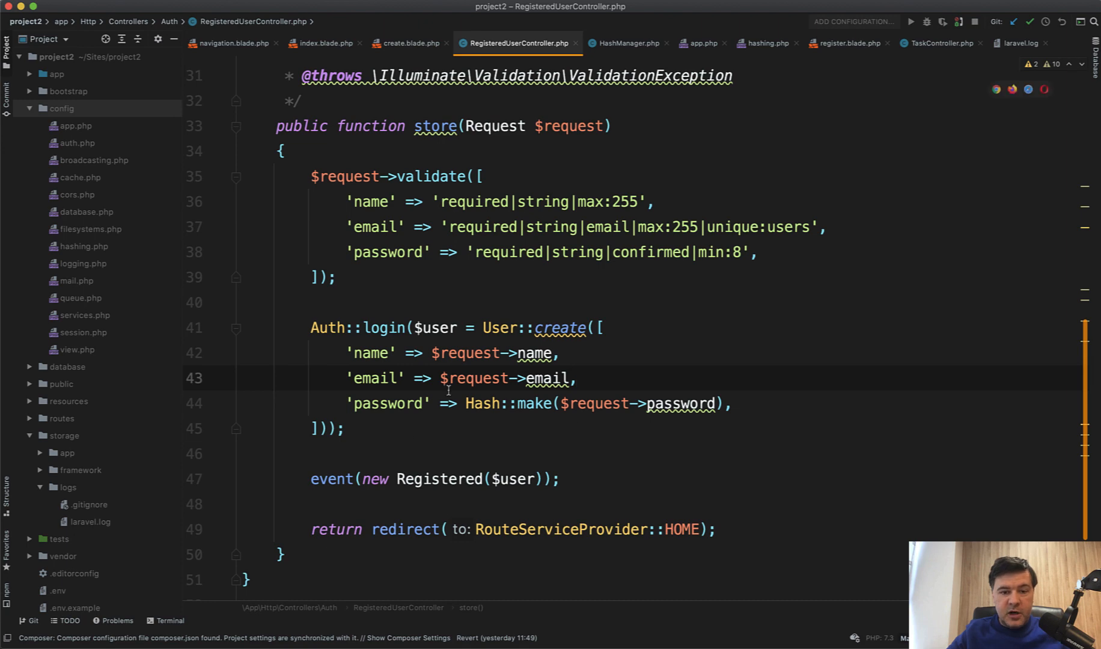
mouse_move(528, 451)
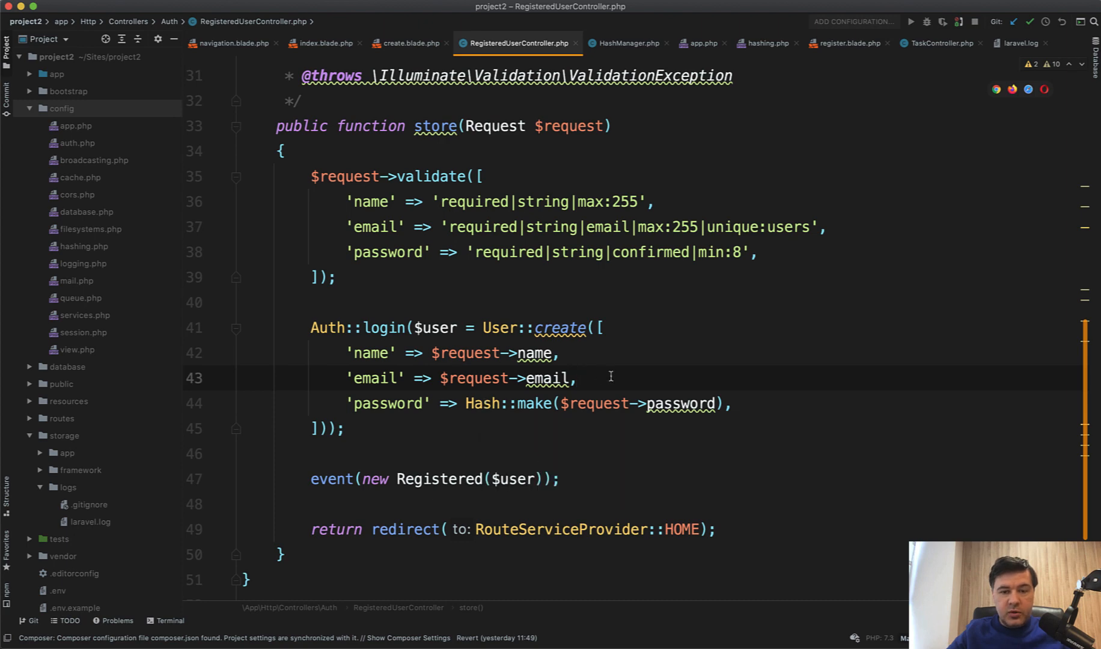
mouse_move(561, 478)
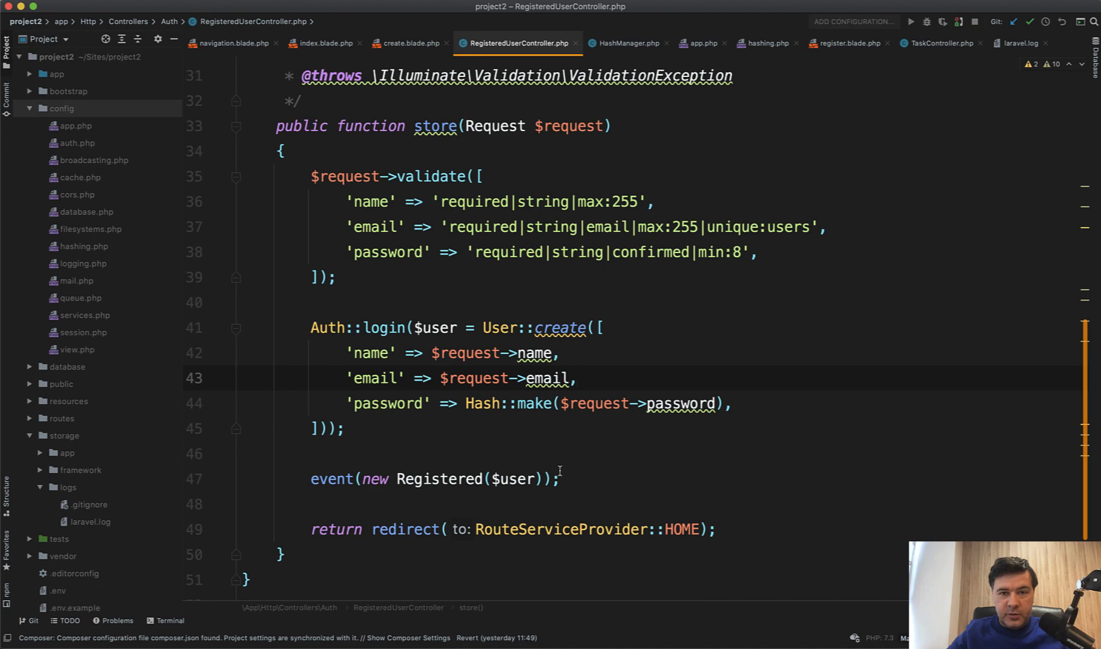
click(576, 378)
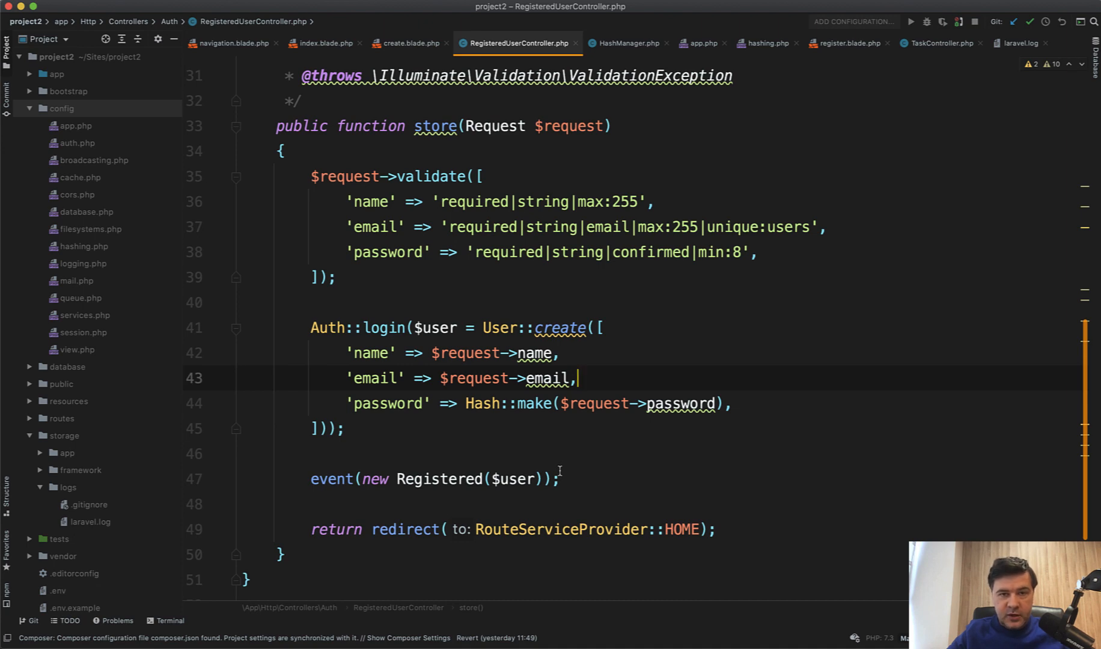
click(626, 44)
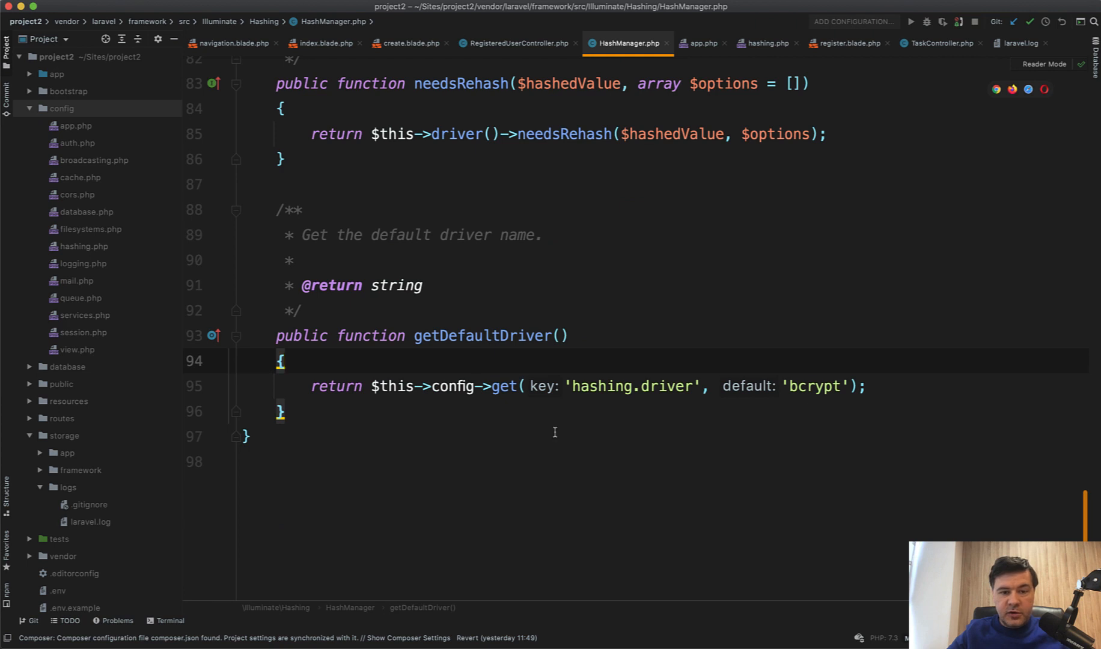
mouse_move(551, 479)
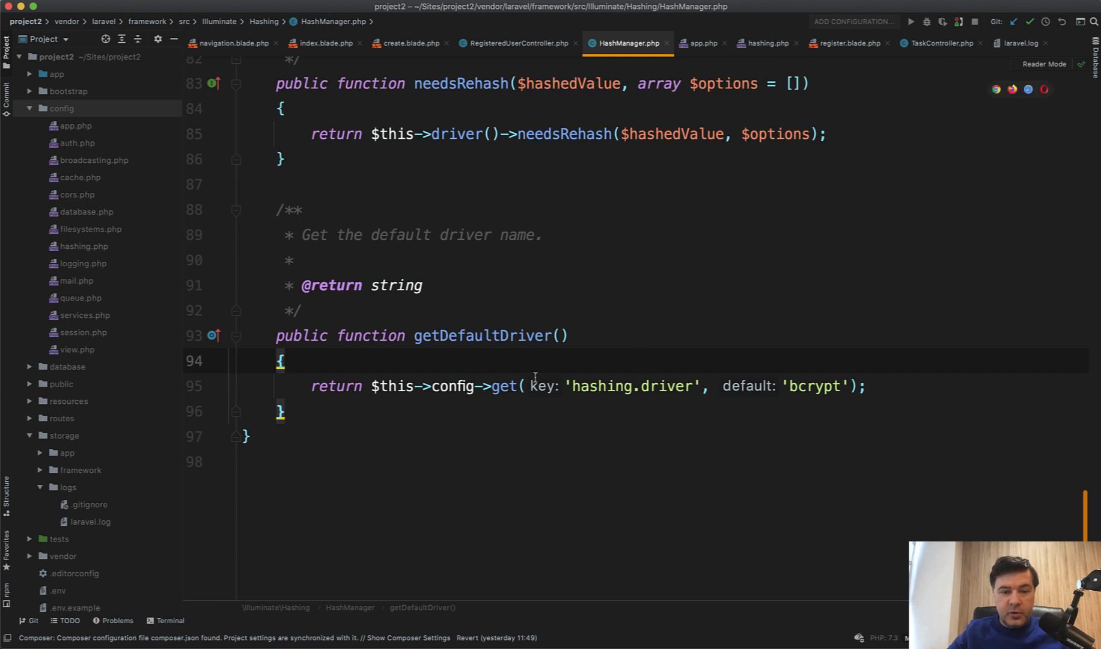
mouse_move(883, 380)
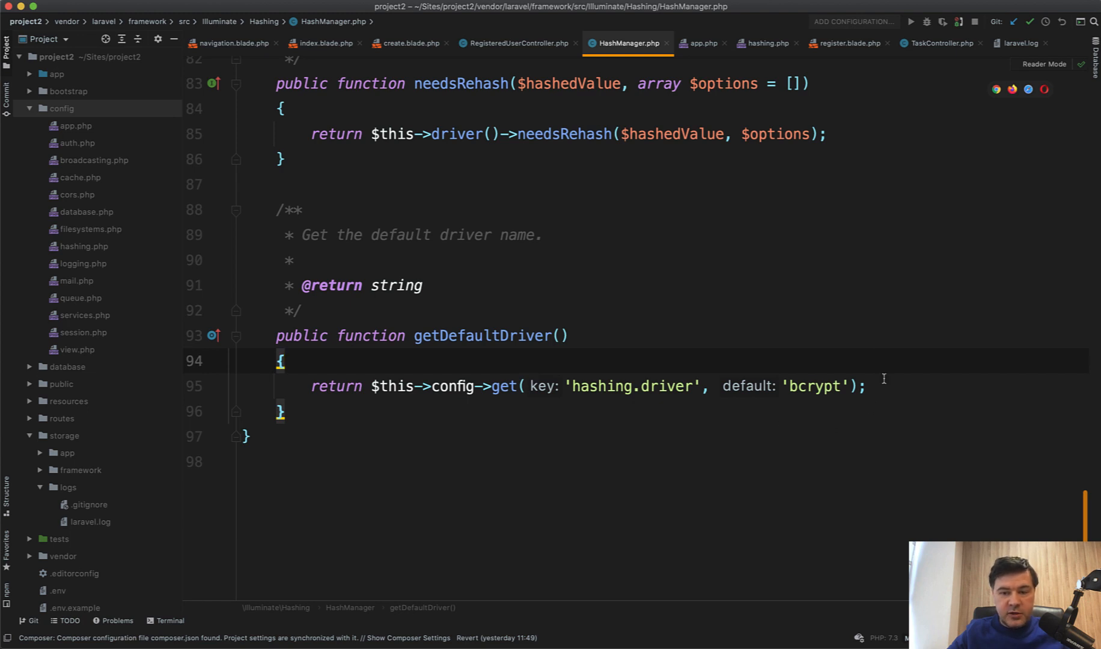
mouse_move(875, 354)
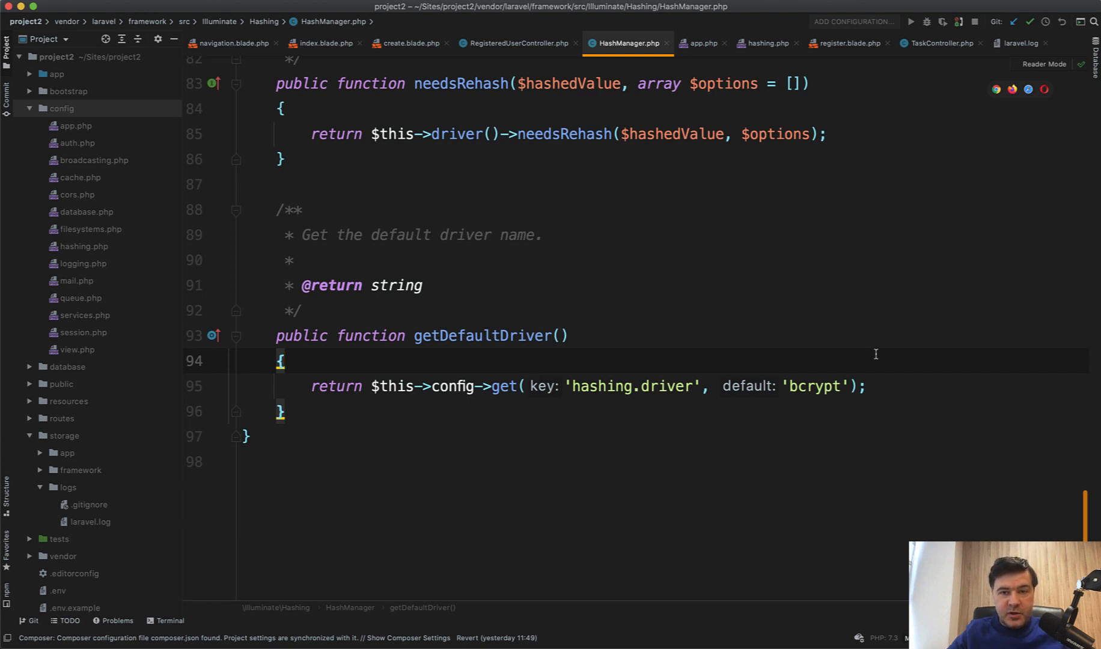
click(766, 43)
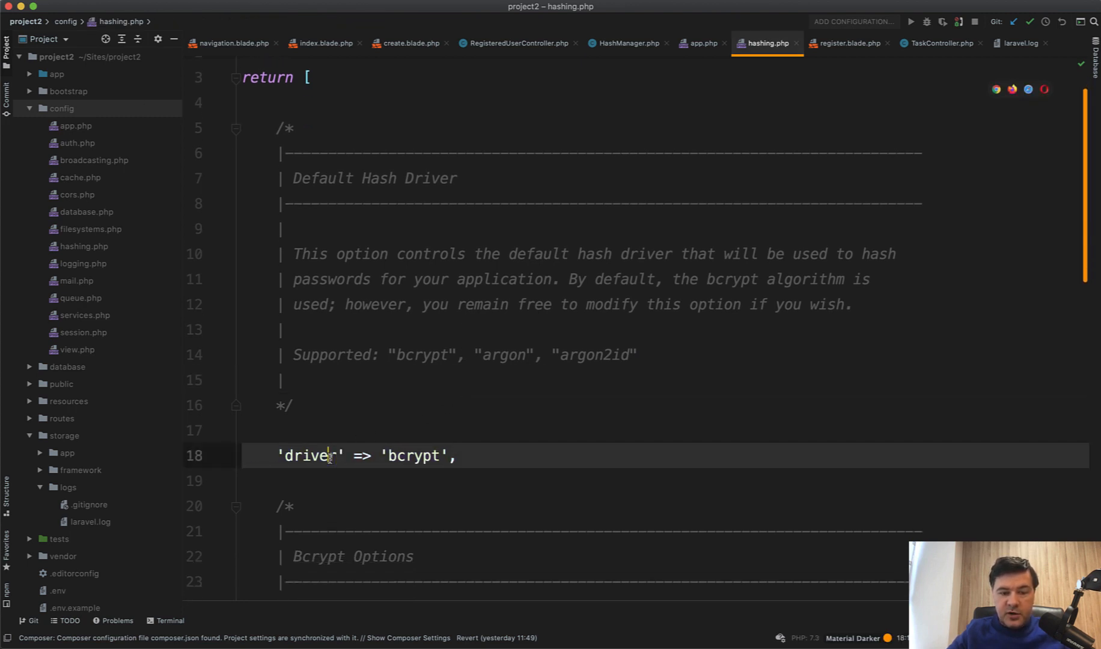
click(523, 354)
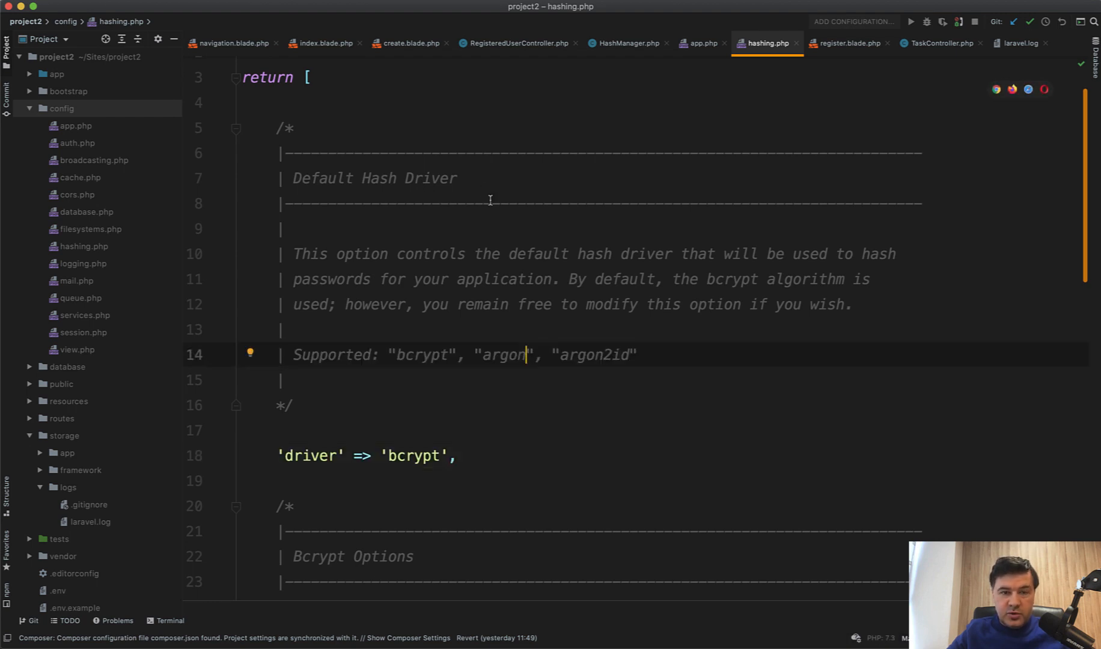
click(515, 44)
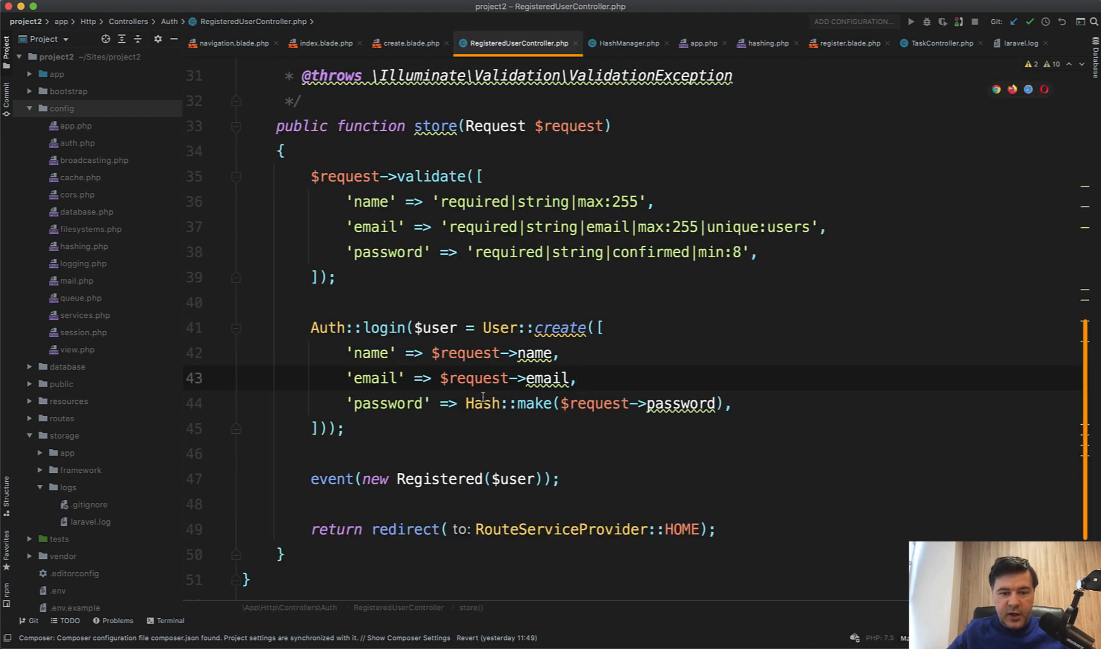
Replace Hash::make with bcrypt() for the new user's password, leaving the Hash import unused.
click(553, 402)
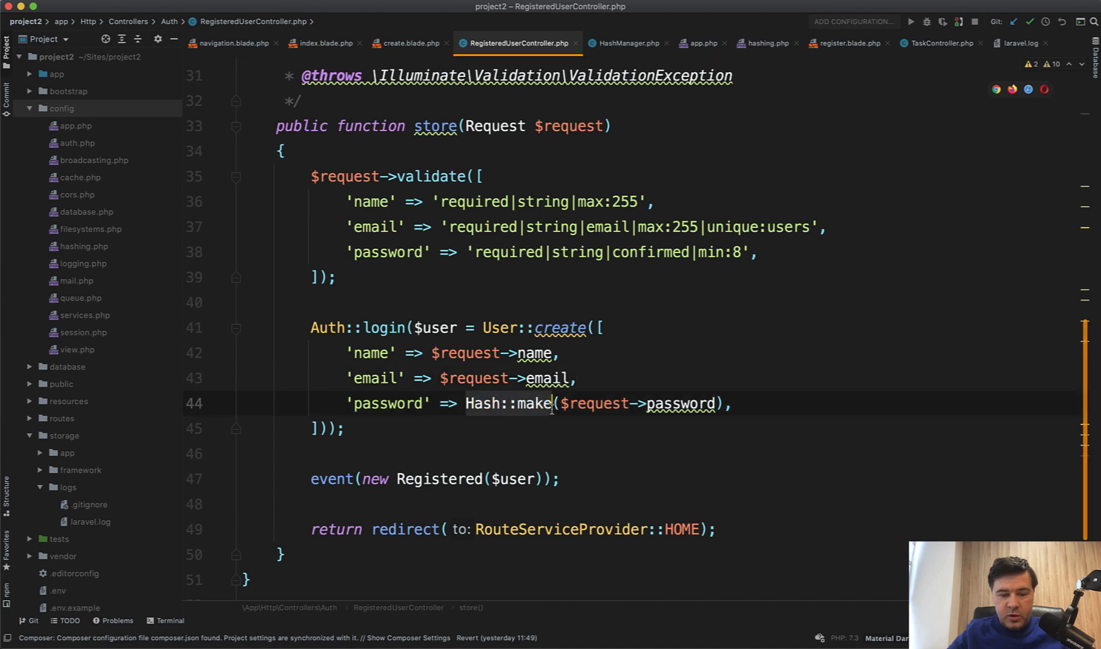
text(bcrypt)
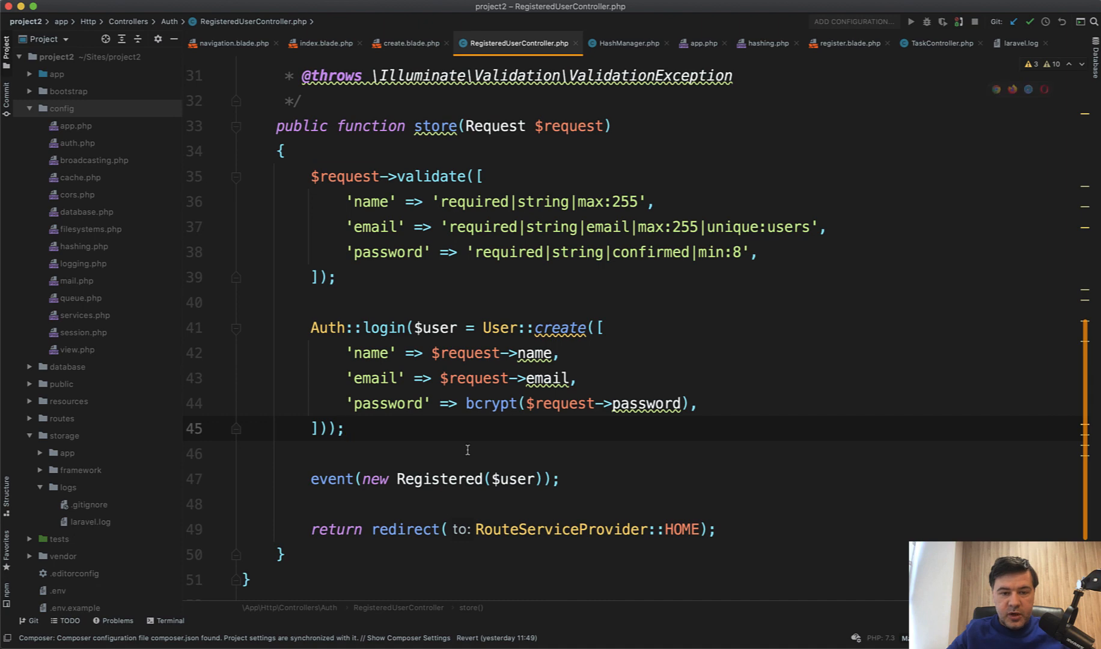
scroll(up, 3)
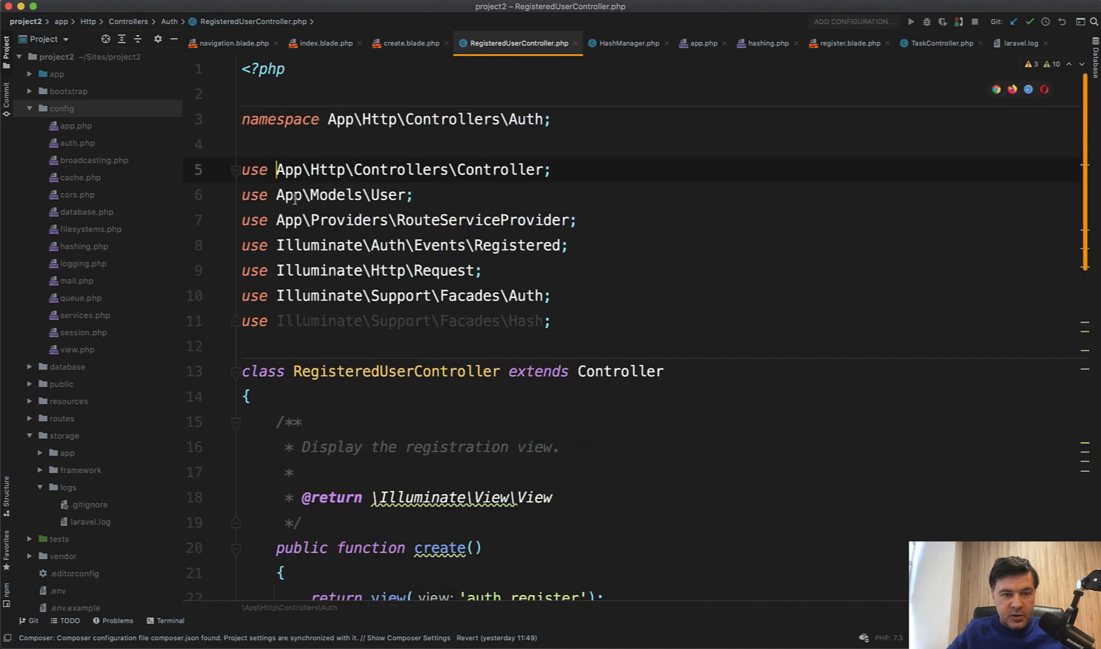
click(377, 321)
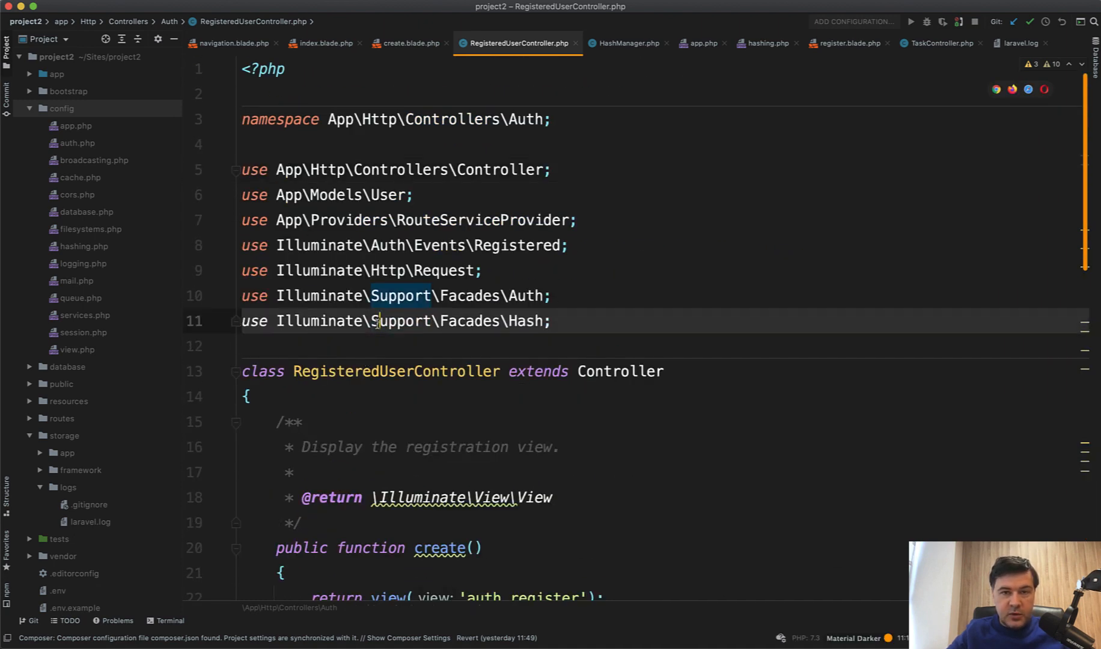
scroll(down, 3)
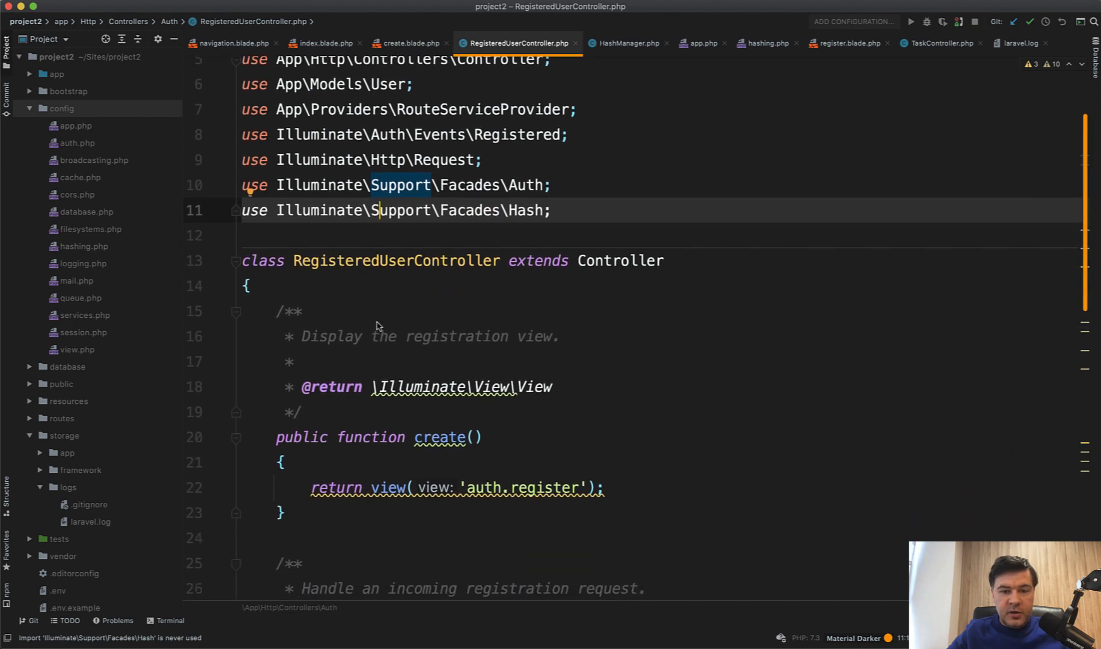
scroll(down, 3)
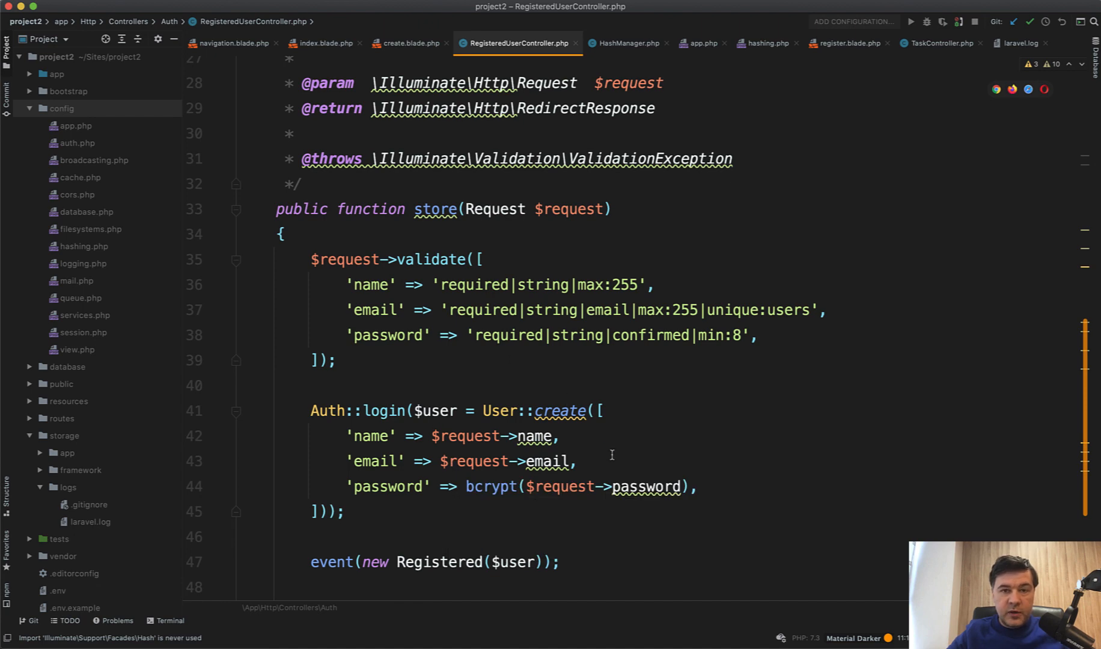
click(940, 43)
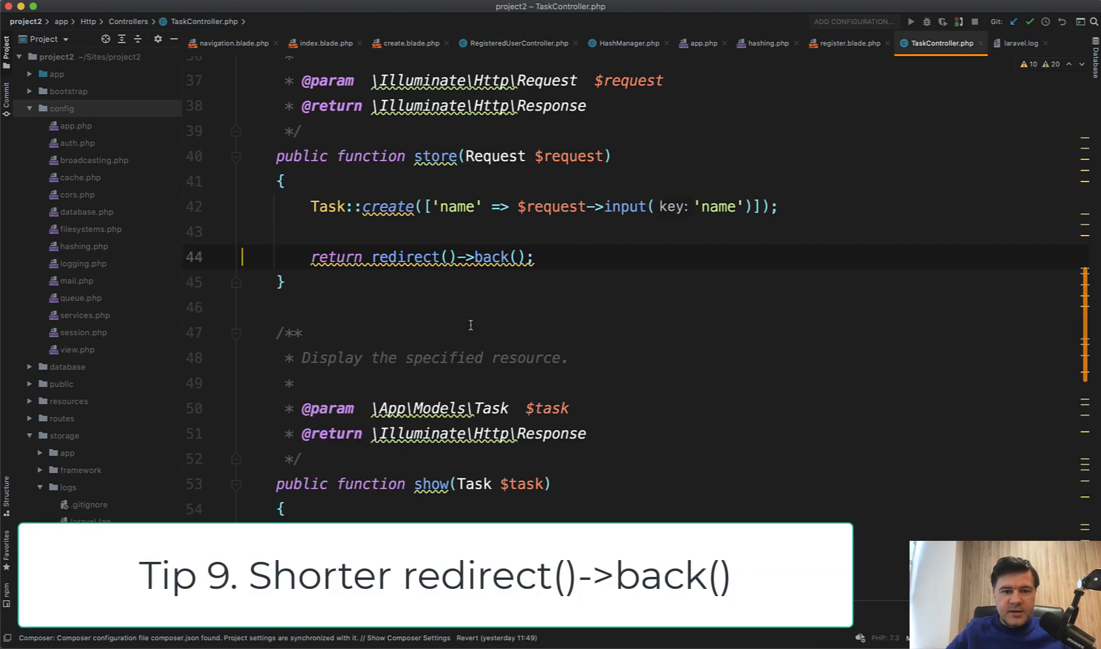
Change the task store redirect()->back() to return back(), then go test the Create Task form.
click(406, 256)
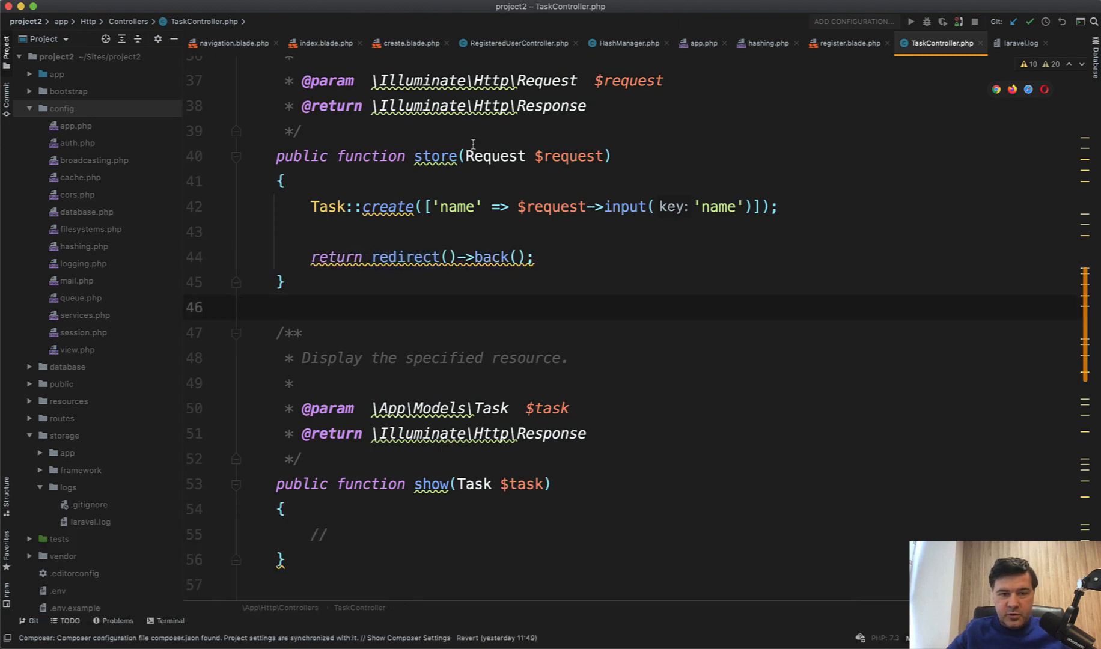
click(435, 256)
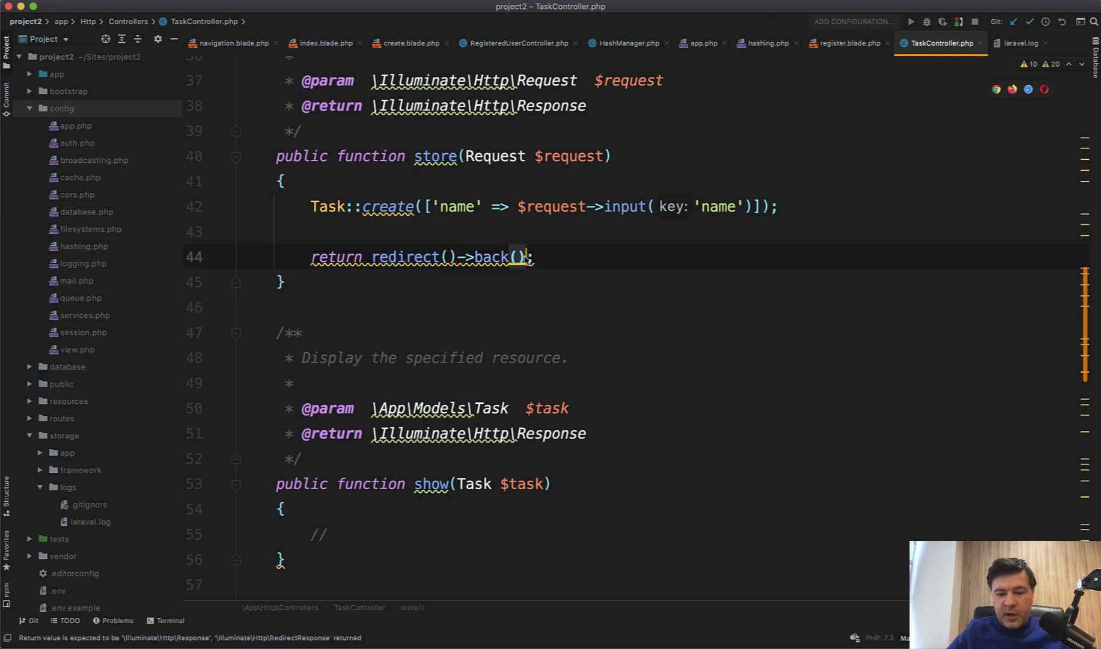
text(->with)
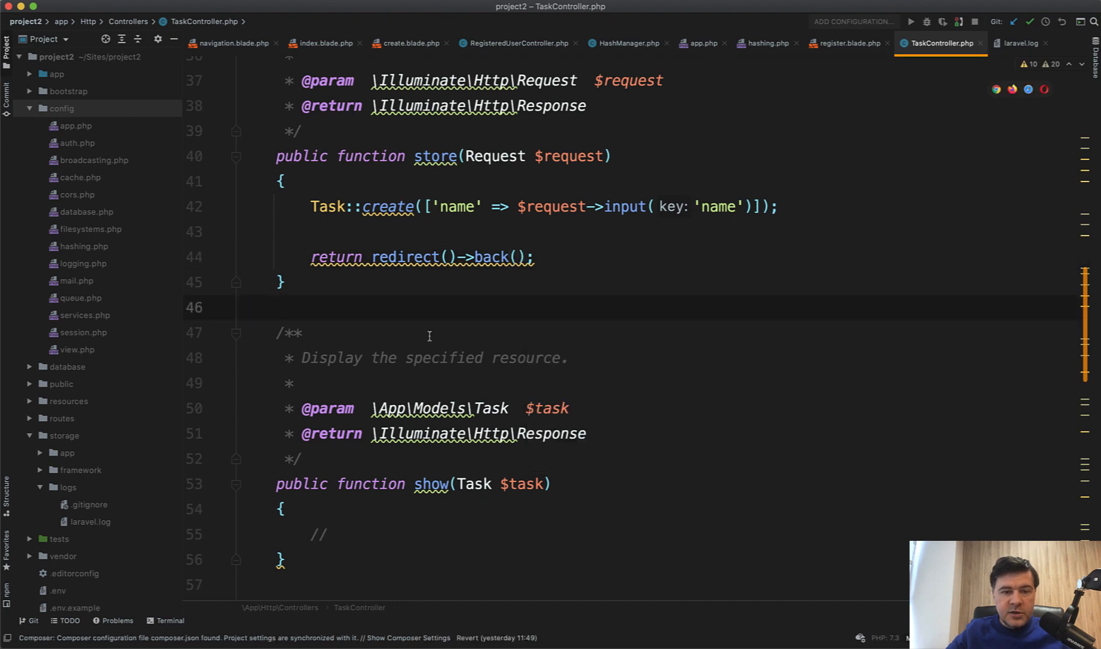
mouse_move(532, 358)
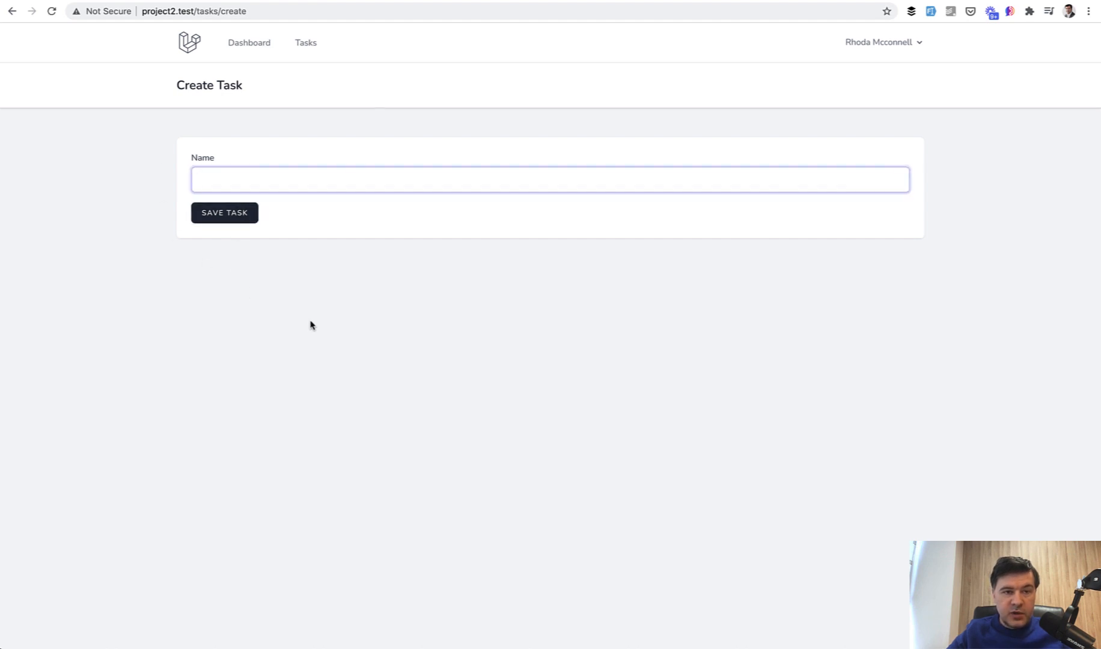
mouse_move(148, 429)
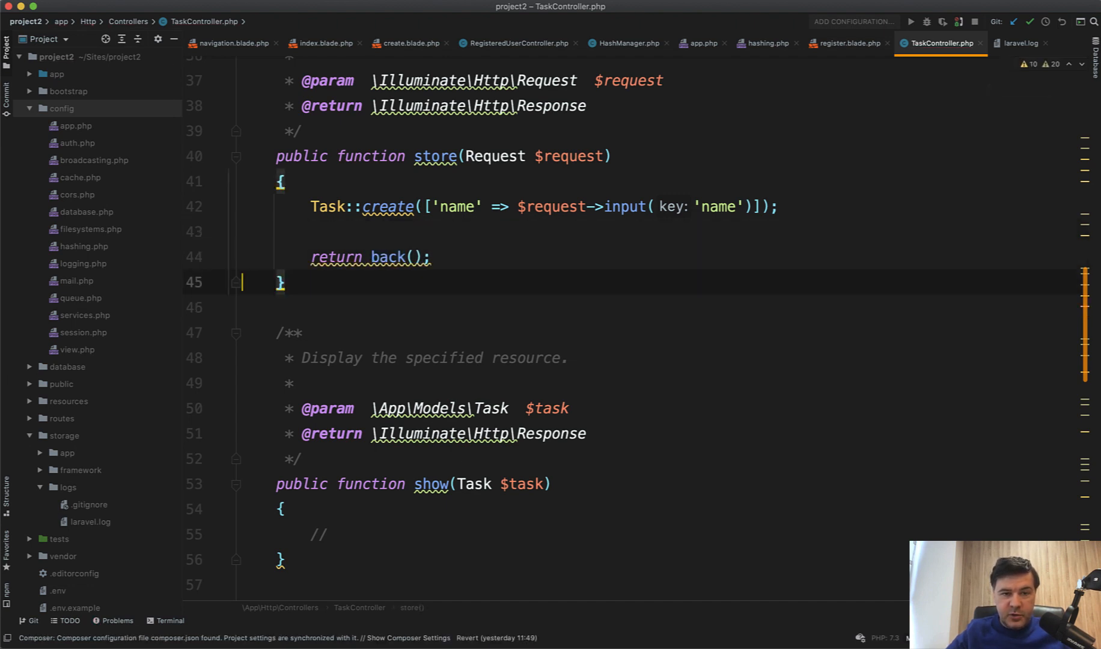
mouse_move(336, 256)
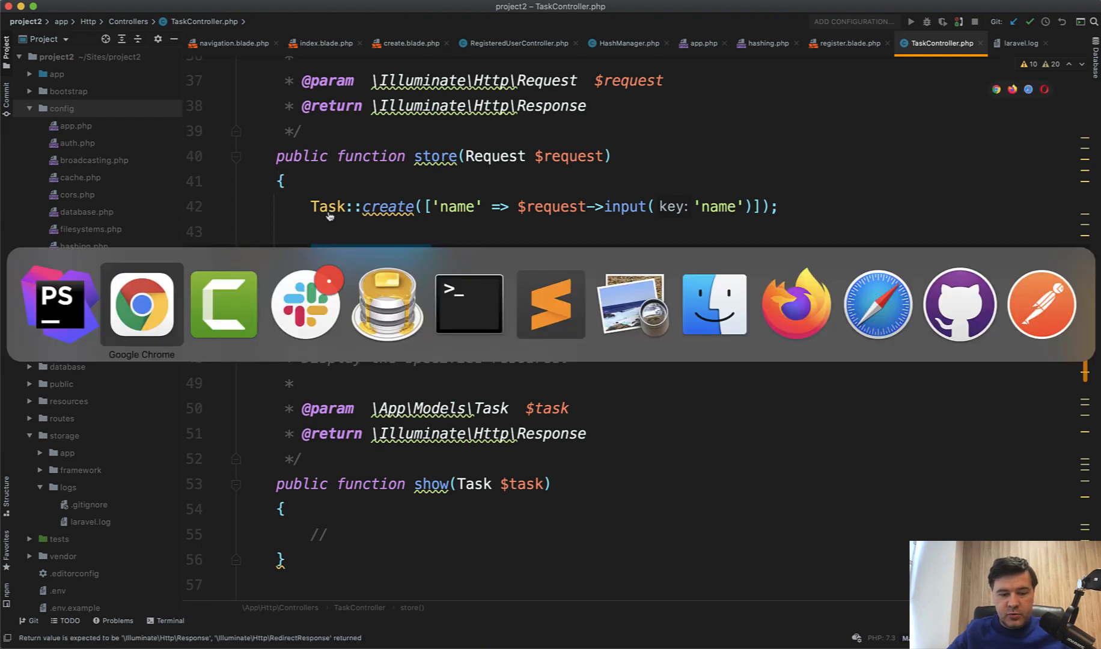
click(141, 304)
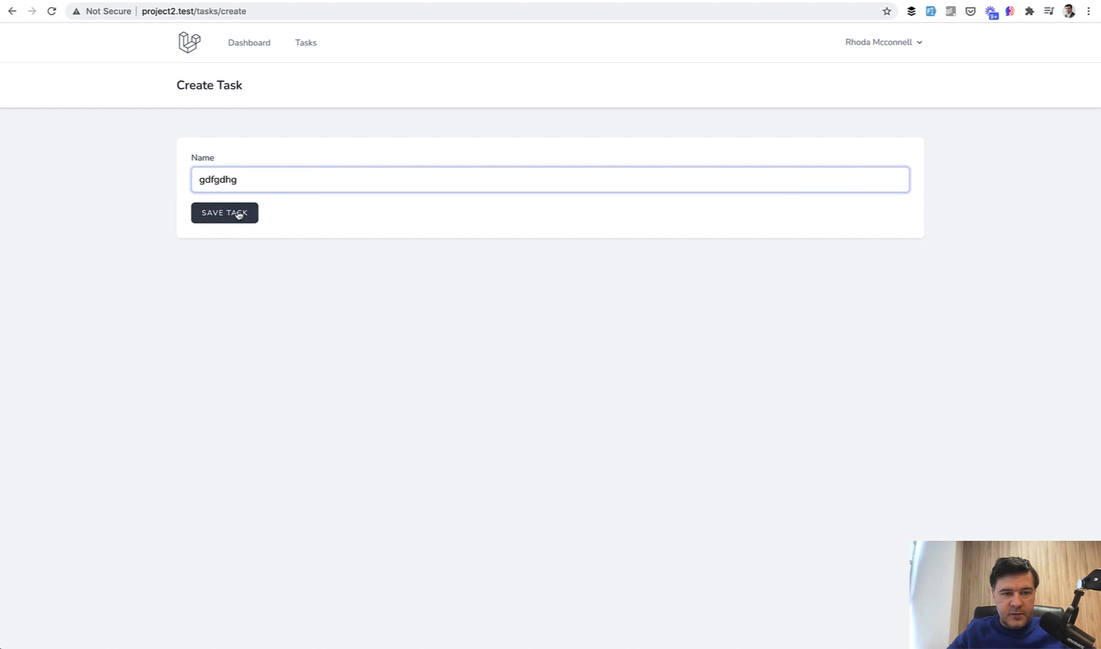